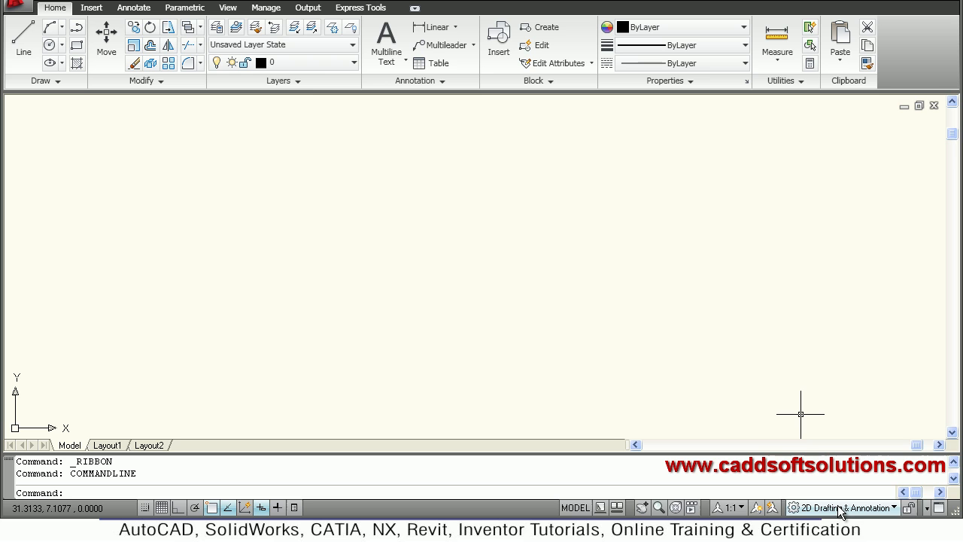
Switch to the 3D Modeling workspace, close the Tool Palettes and browse the preset views list.
left_click(842, 507)
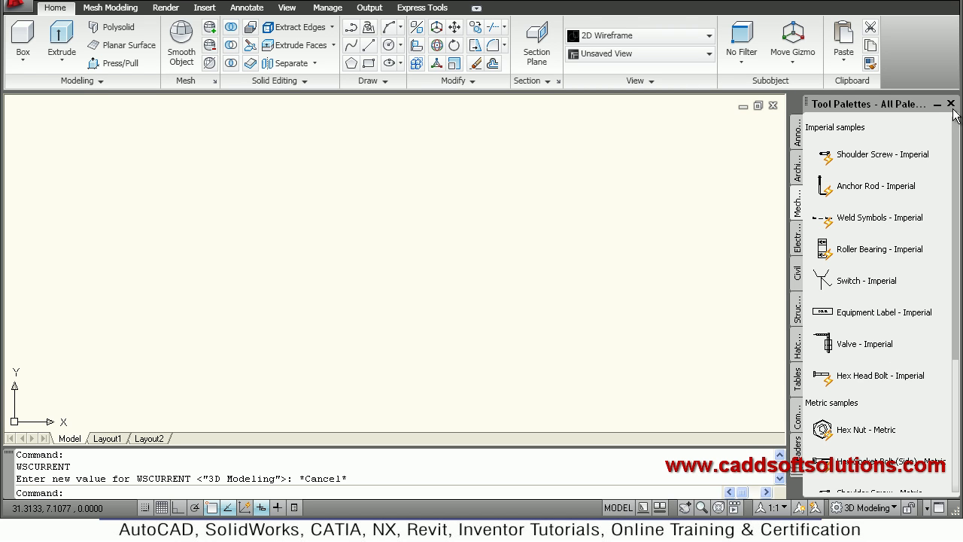
left_click(951, 103)
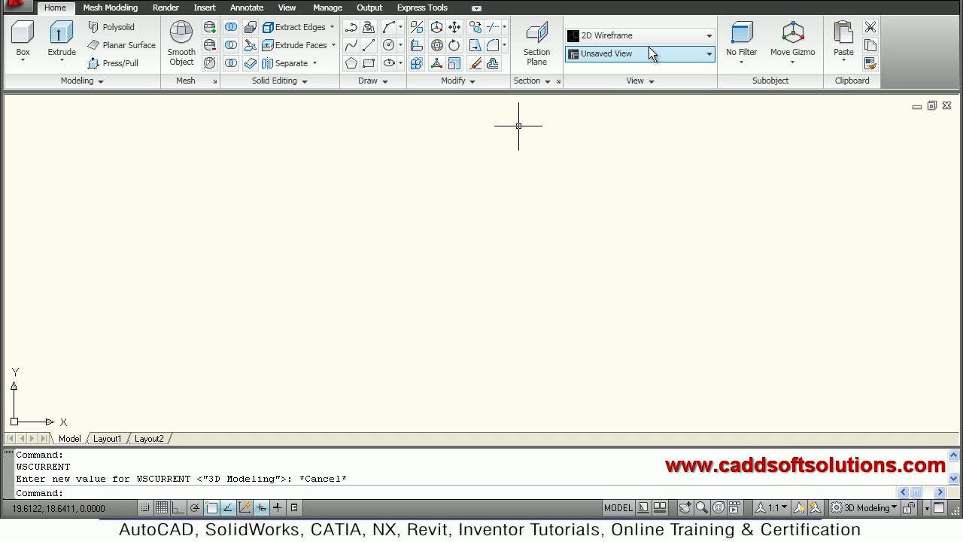
left_click(707, 54)
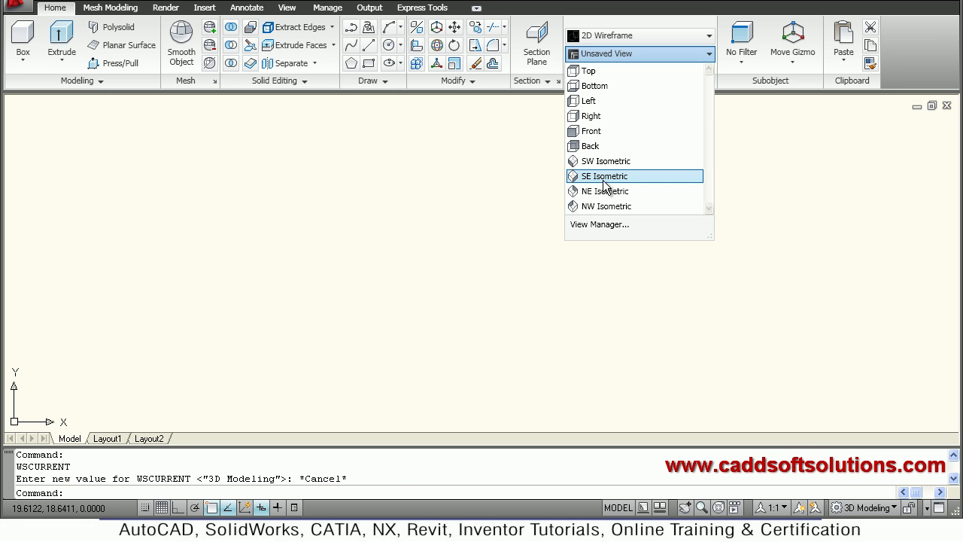
Set the SE Isometric view and keep the UCS icon off the origin via UCSICON Noorigin.
left_click(604, 174)
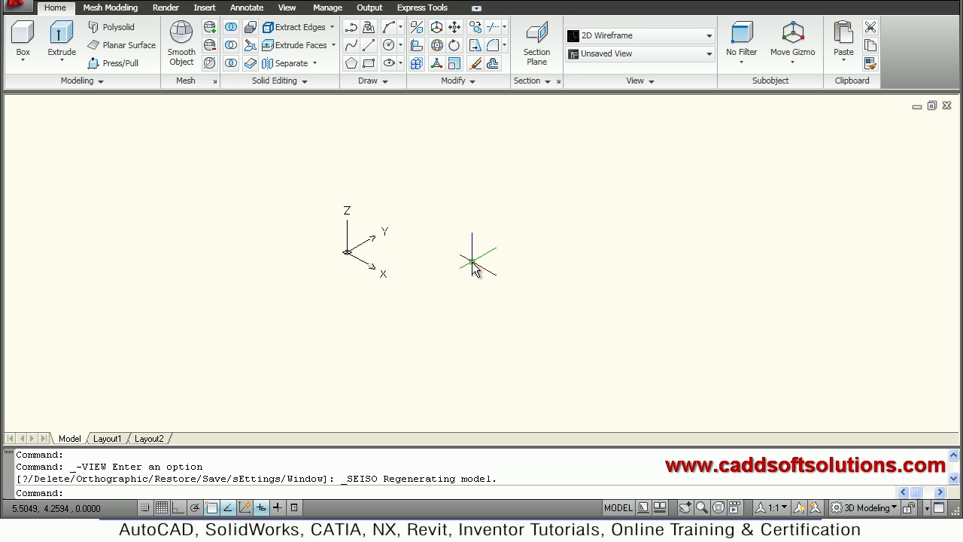
type("ucsicon")
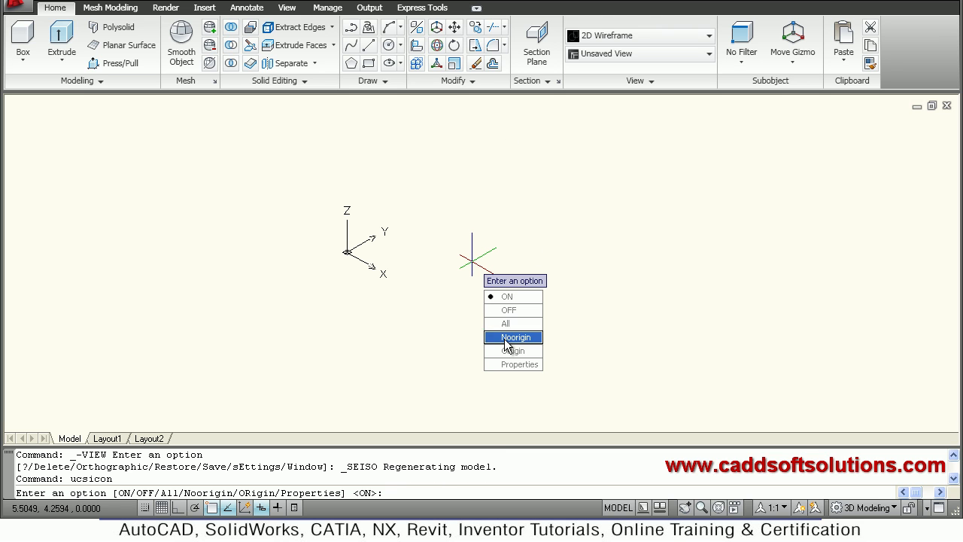
left_click(516, 337)
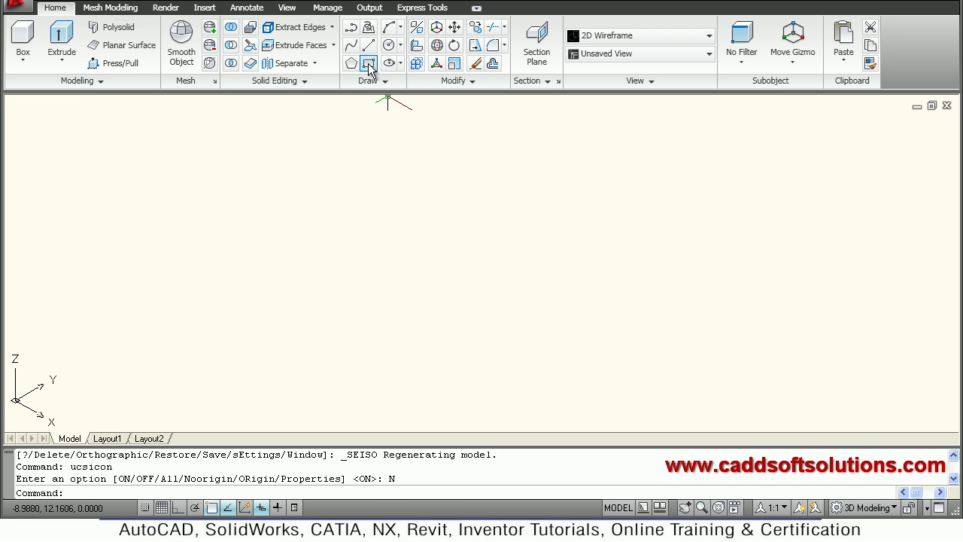
Draw a rectangle by Dimensions with length 96 and width 64 for the base outline.
left_click(369, 63)
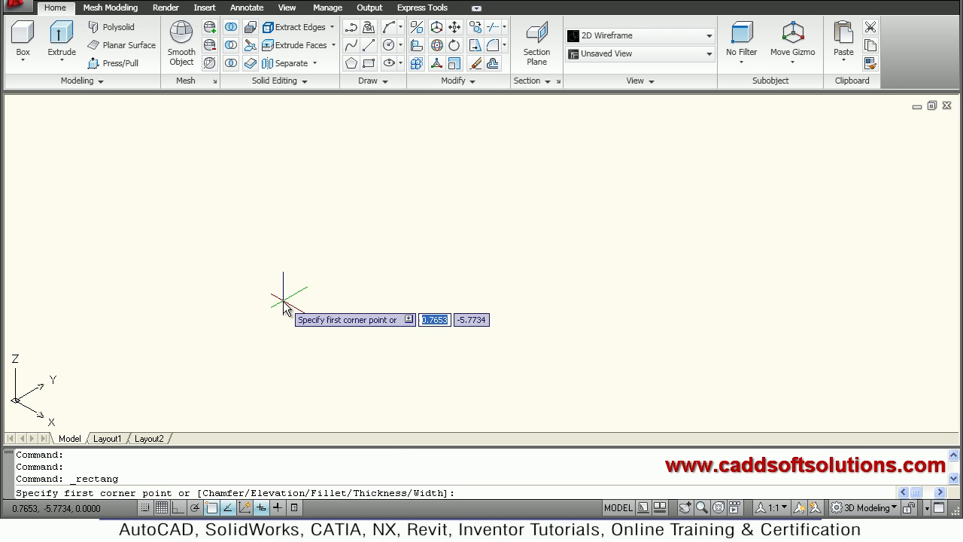
right_click(406, 262)
type("D")
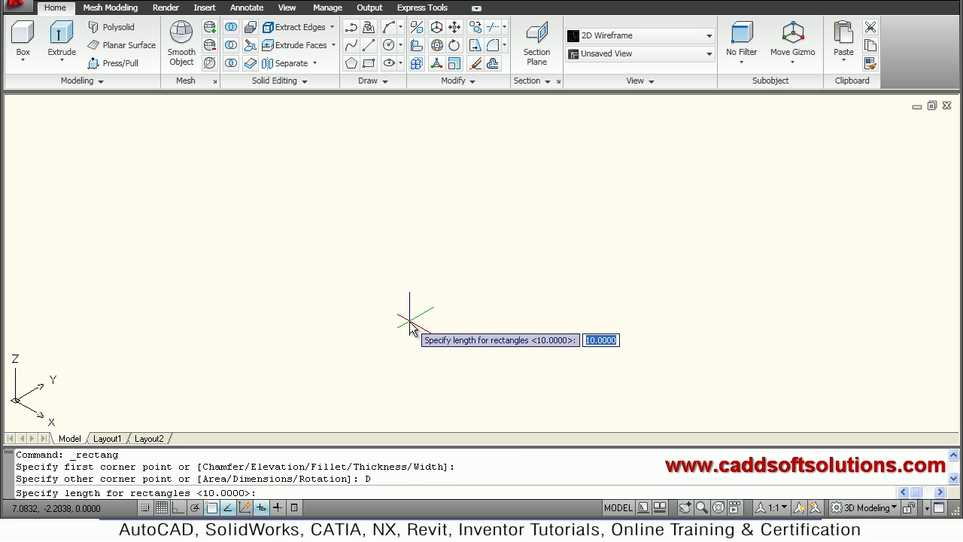
type("96")
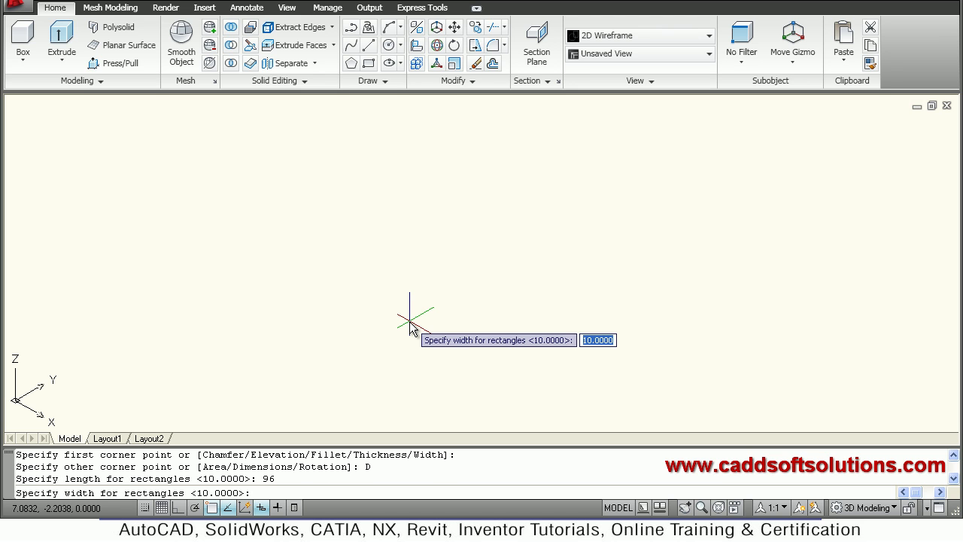
type("64")
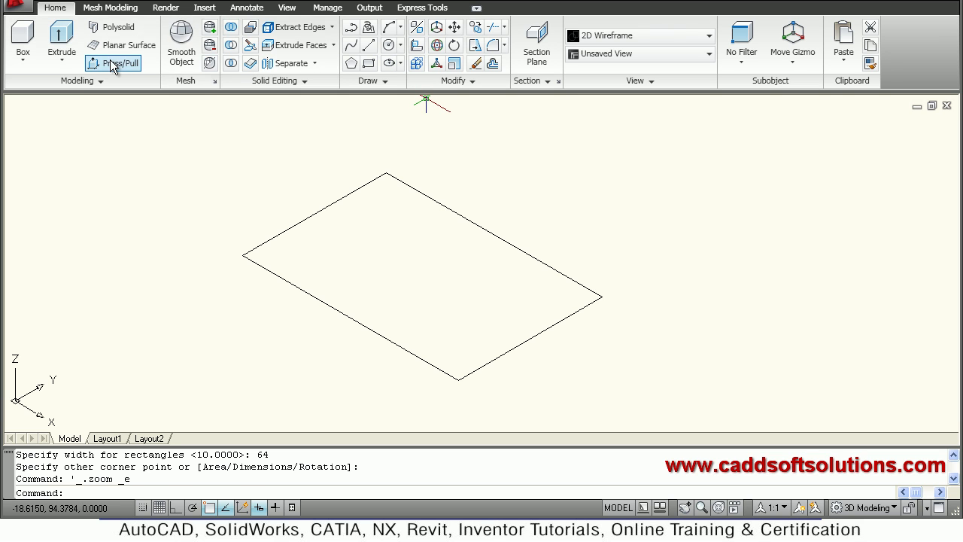
Press/Pull the rectangle's interior up 16 units into the solid base block.
left_click(113, 63)
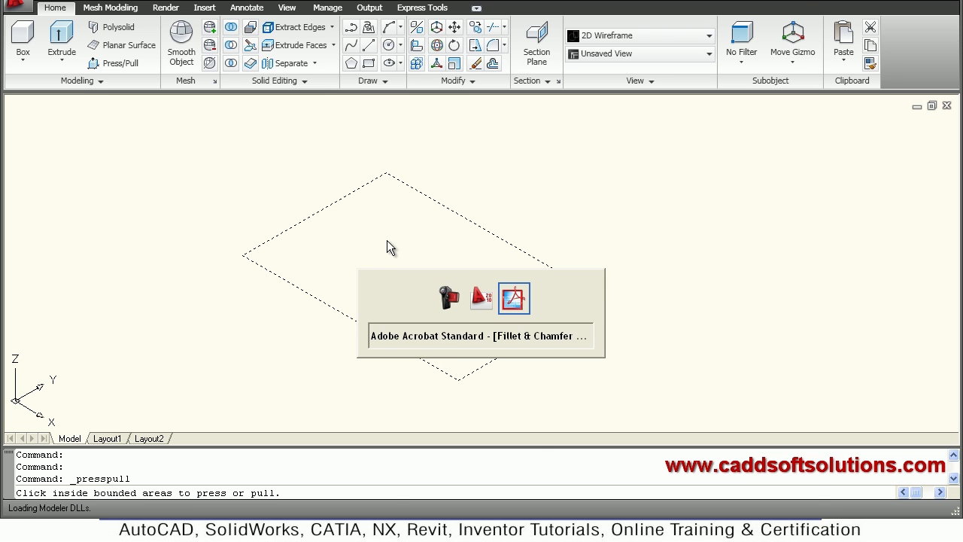
left_click(514, 298)
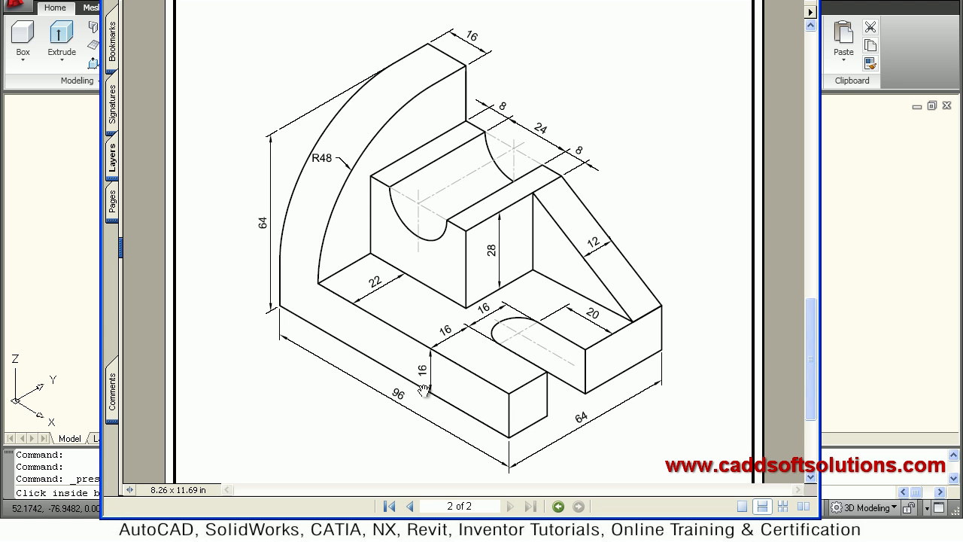
left_click(429, 379)
type("16")
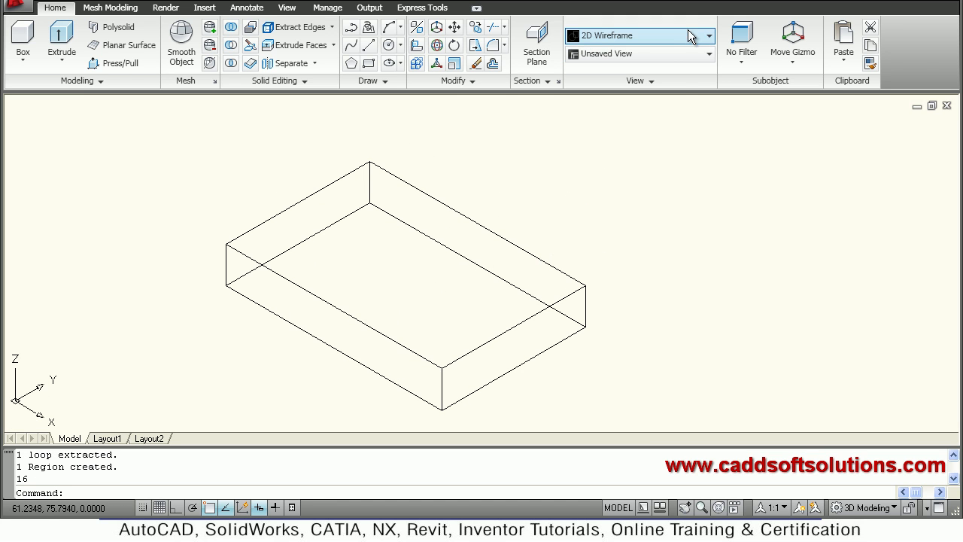
mouse_move(692, 36)
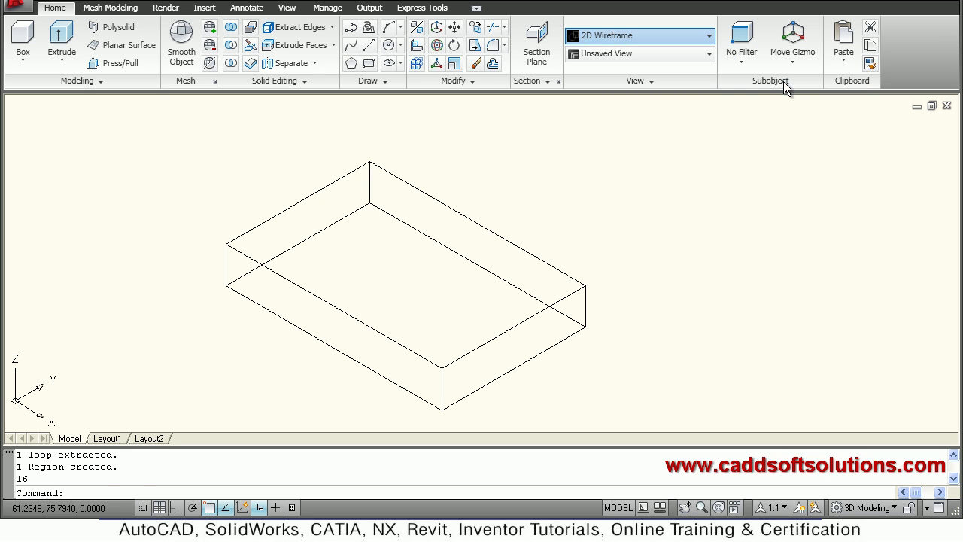
Choose the Conceptual visual style from the Visual Styles list to shade the base.
left_click(640, 36)
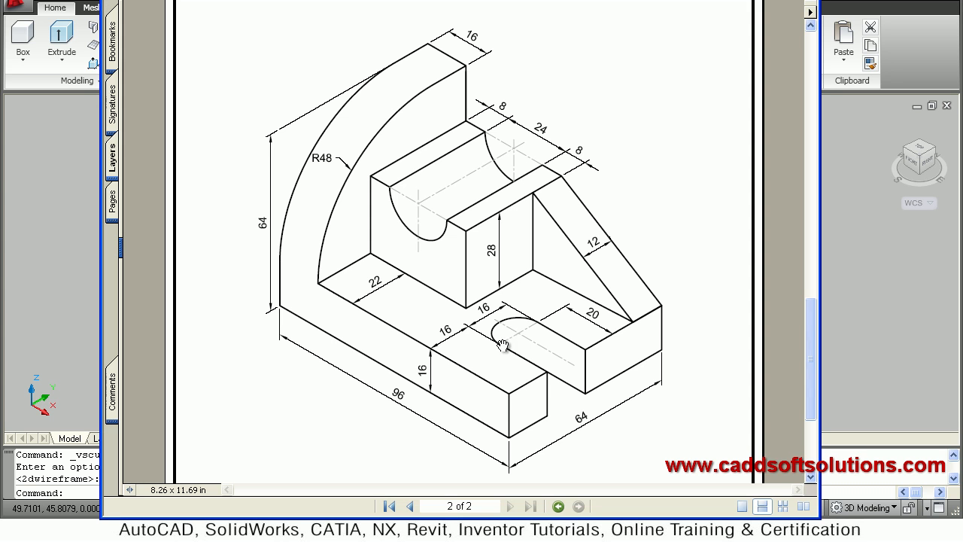
mouse_move(460, 362)
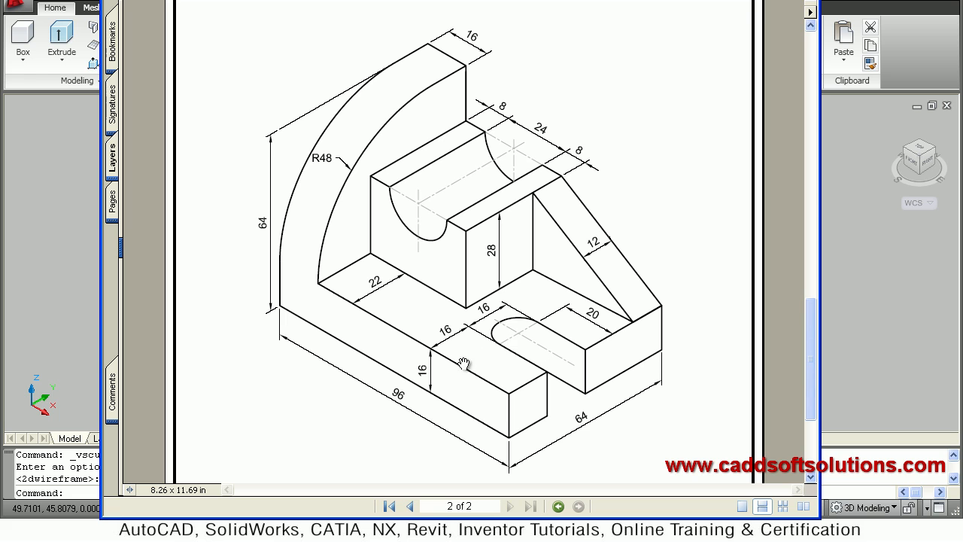
mouse_move(554, 334)
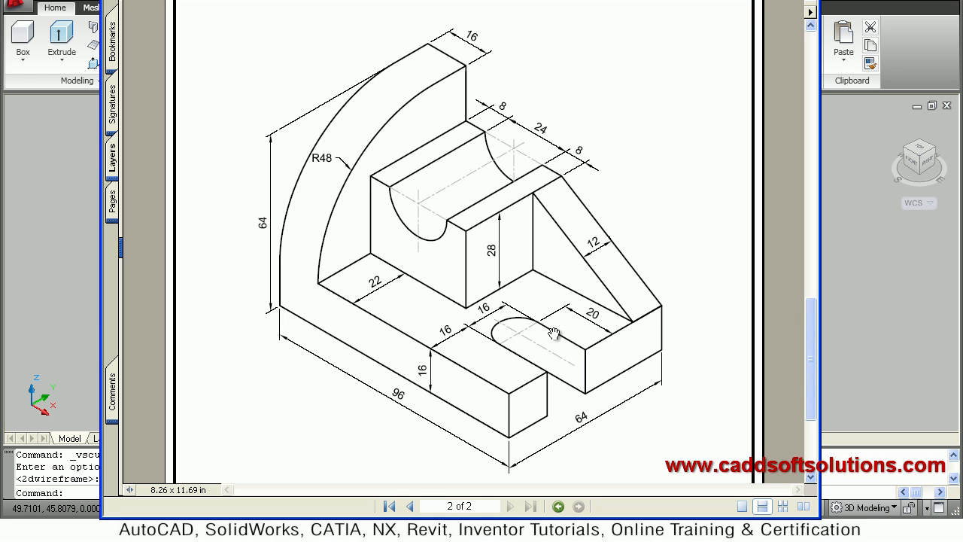
mouse_move(493, 310)
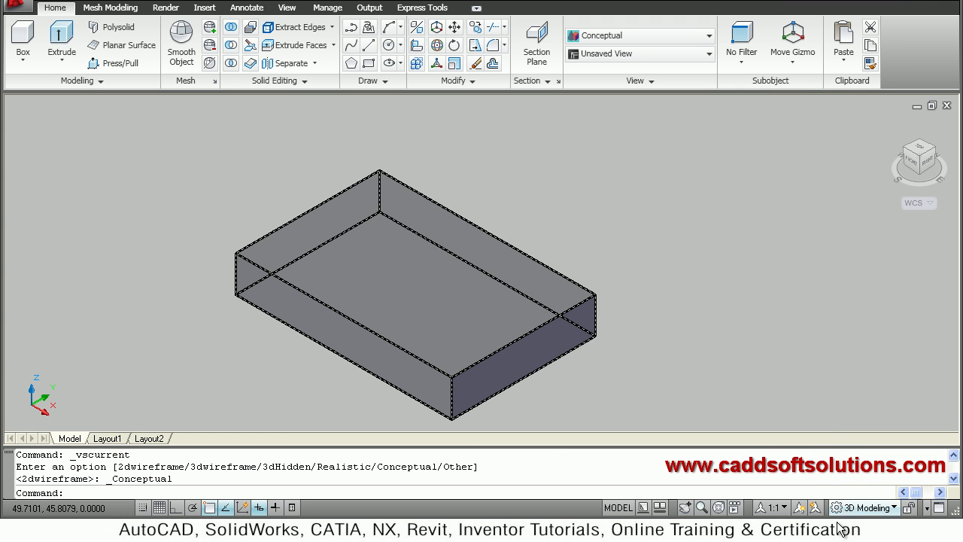
mouse_move(732, 453)
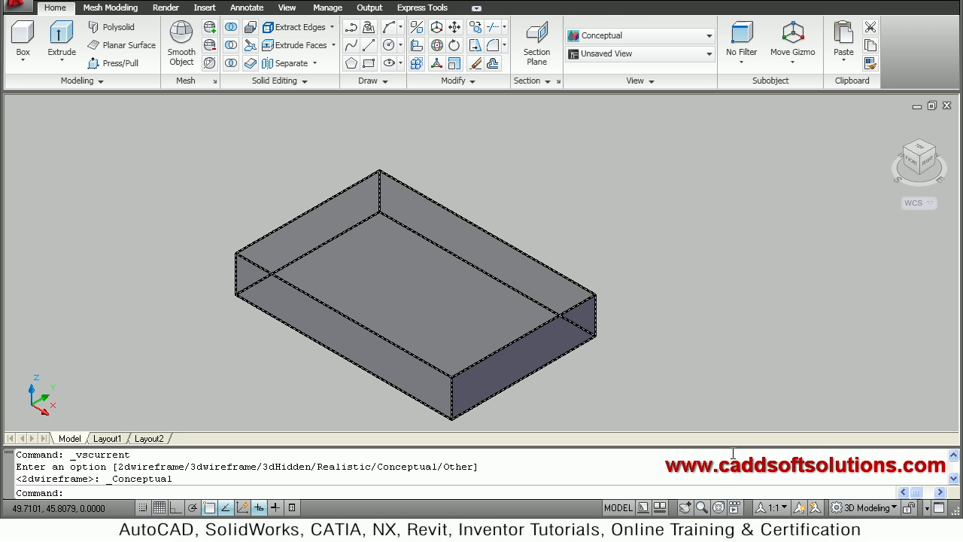
mouse_move(149, 217)
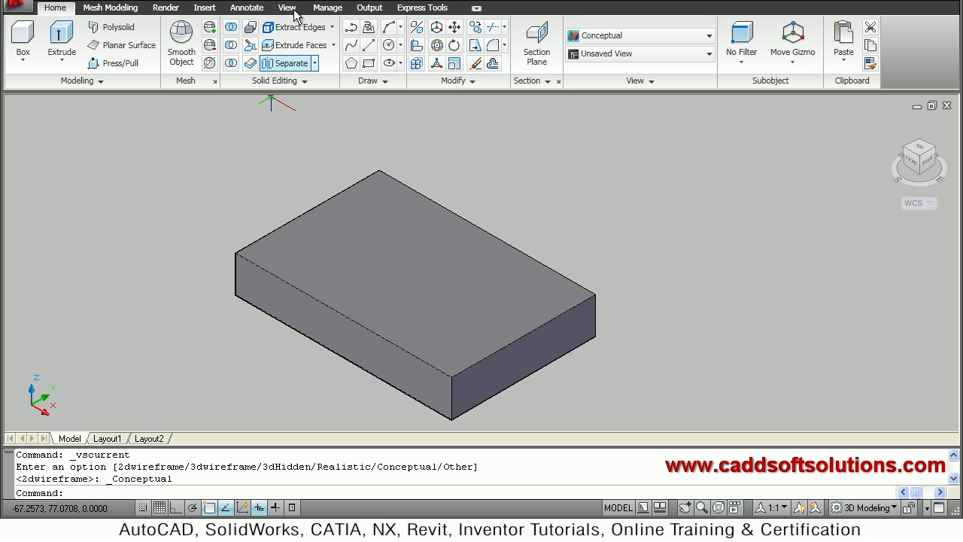
mouse_move(293, 27)
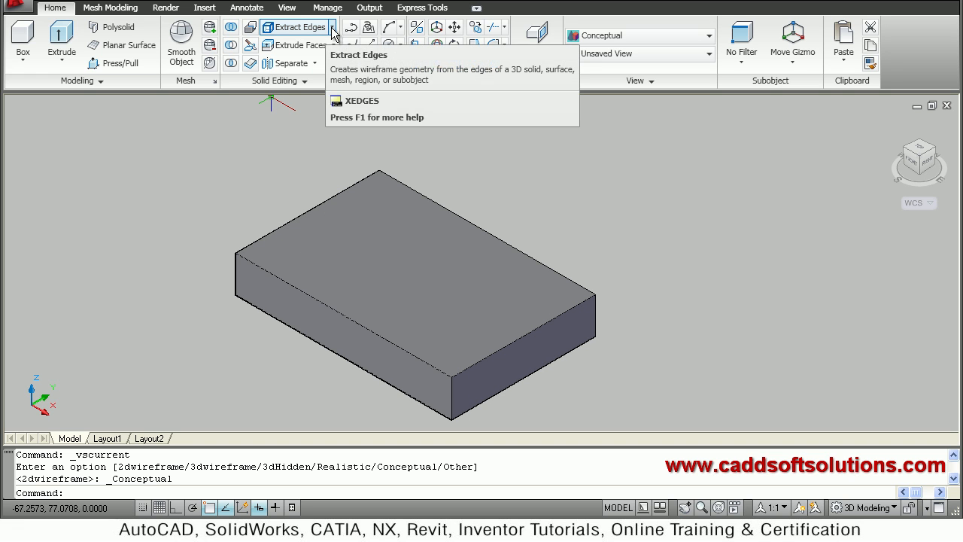
Copy the base's top edges inward by 16 and 20 units as layout lines.
left_click(333, 27)
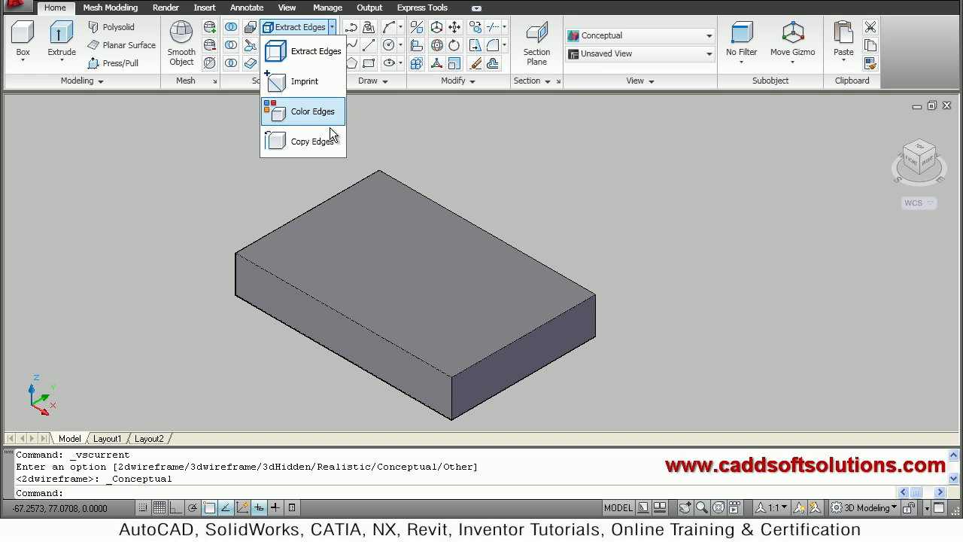
left_click(310, 141)
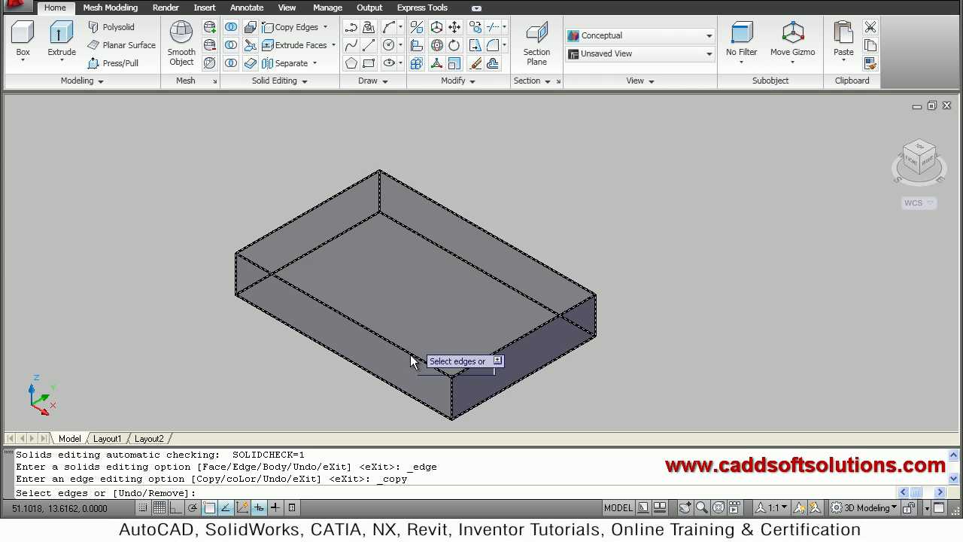
mouse_move(413, 363)
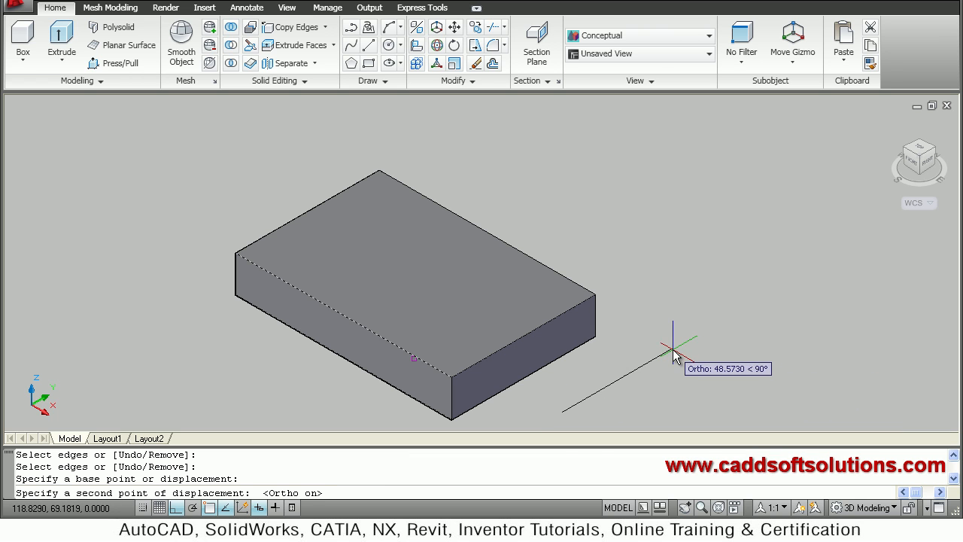
type("16")
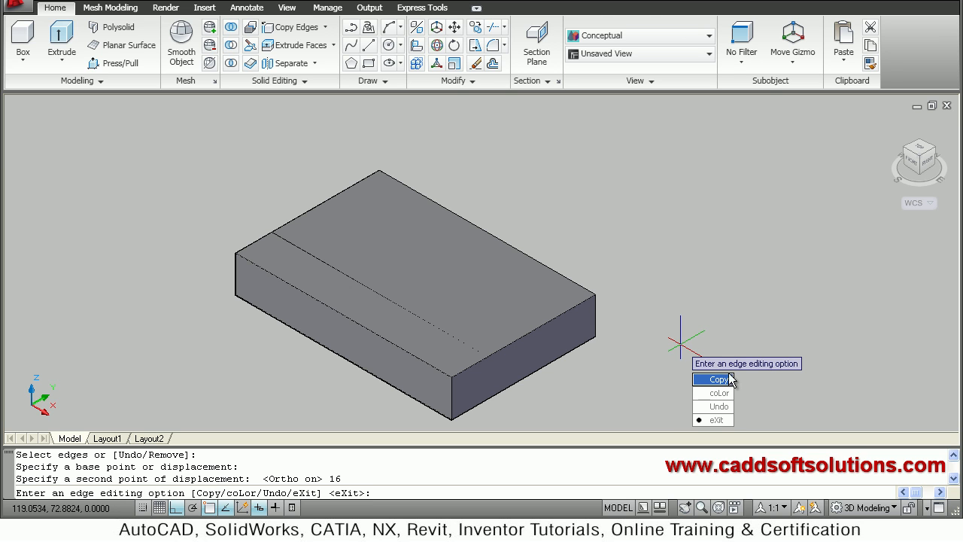
left_click(716, 379)
type("20")
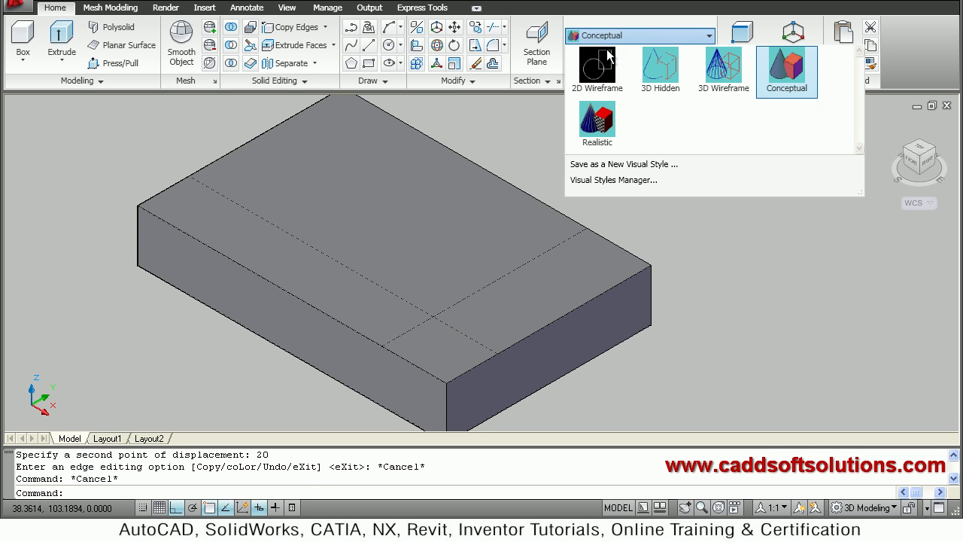
Show the base in 2D Wireframe, offset a top-face line by 16 and trim the excess segment.
left_click(595, 66)
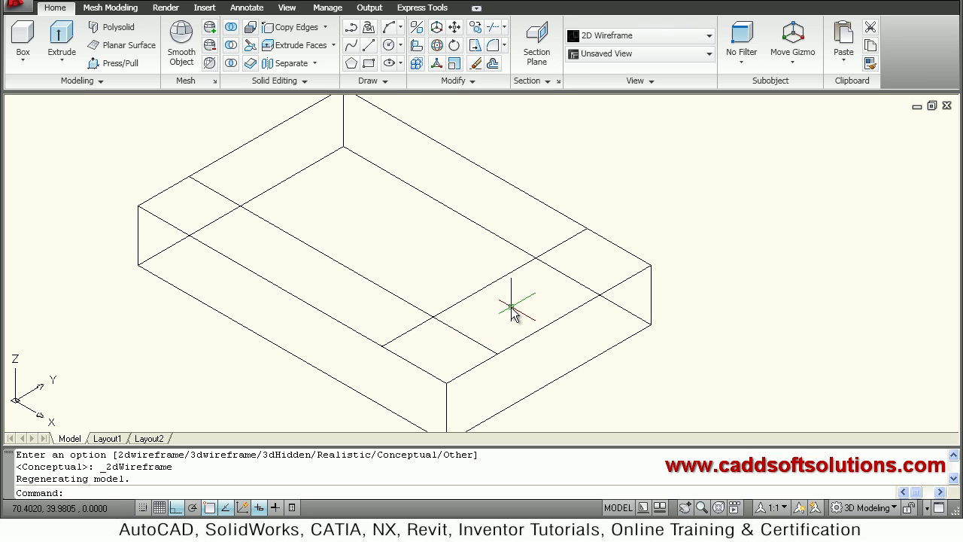
mouse_move(511, 314)
type("16")
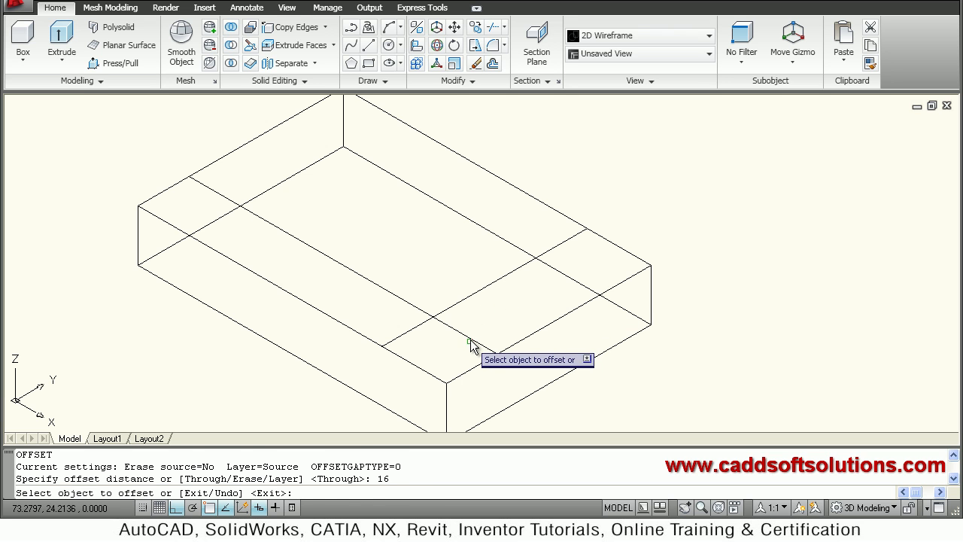
left_click(473, 346)
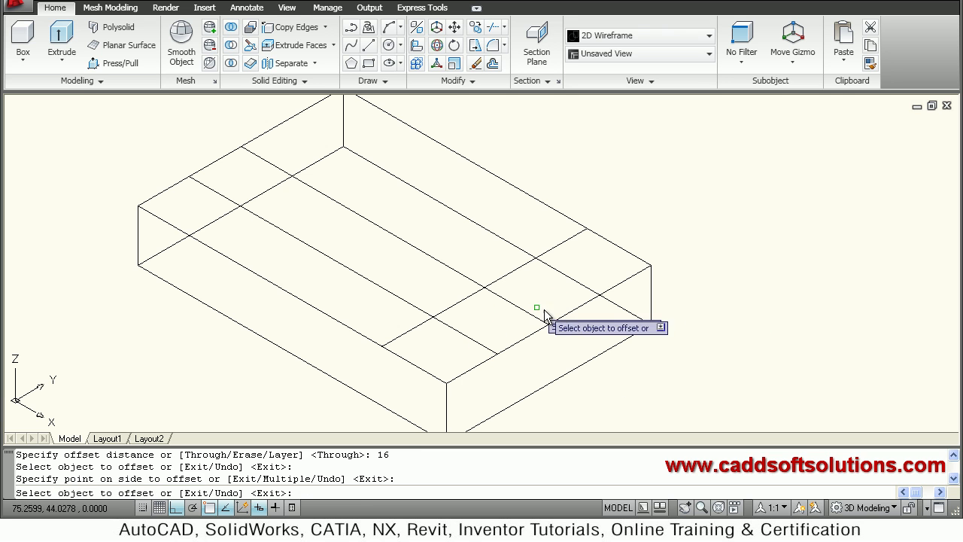
key("Escape")
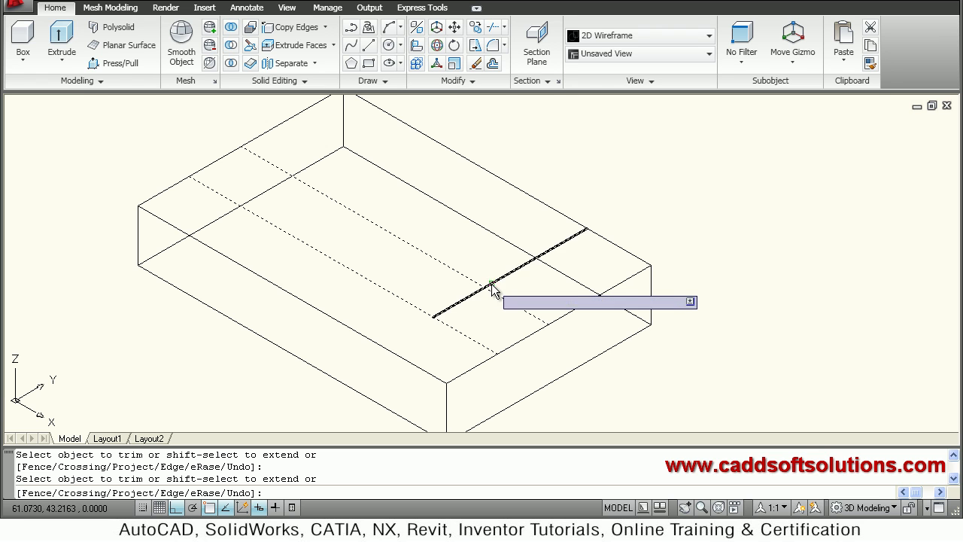
left_click(493, 284)
type("c")
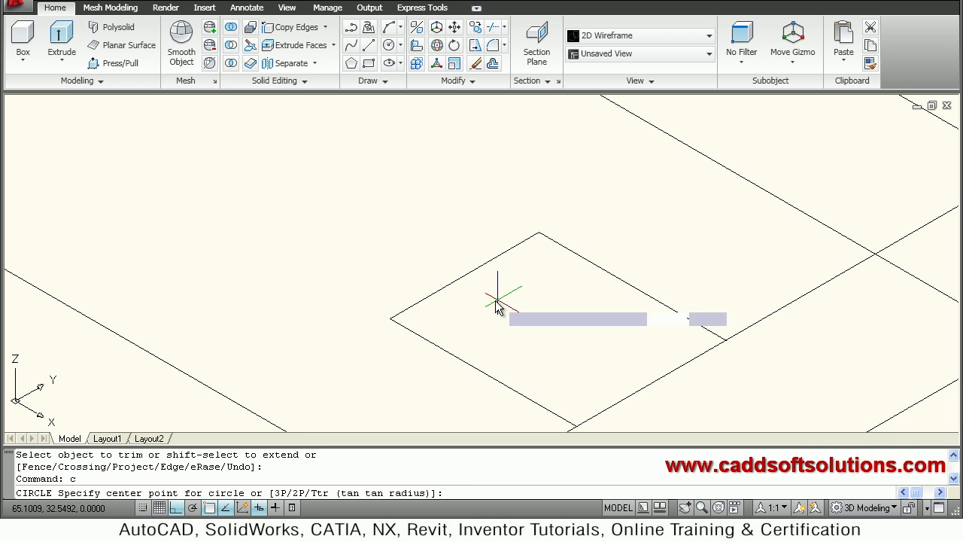
mouse_move(467, 274)
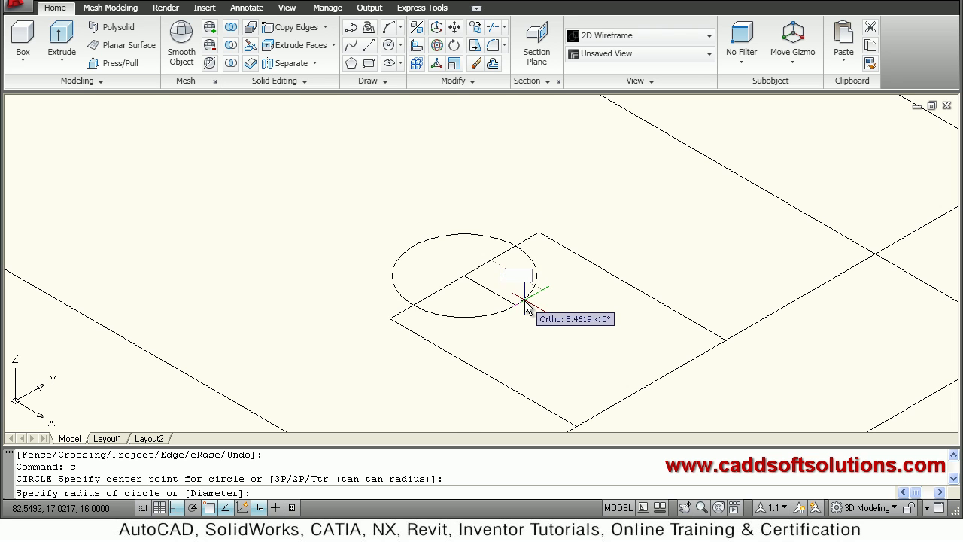
Shape the R8 slot end, Press/Pull the slot through the base and shade in Conceptual style.
type("8")
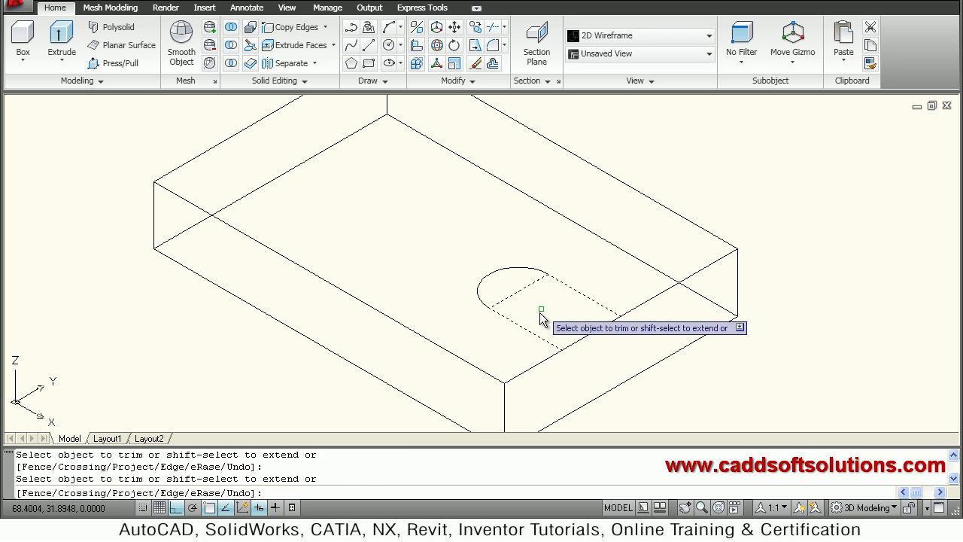
left_click(542, 289)
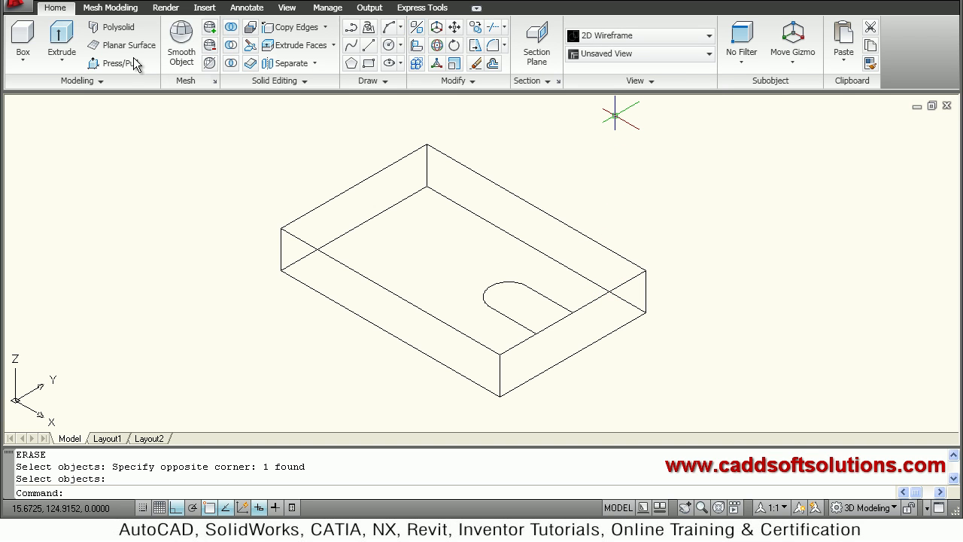
left_click(113, 63)
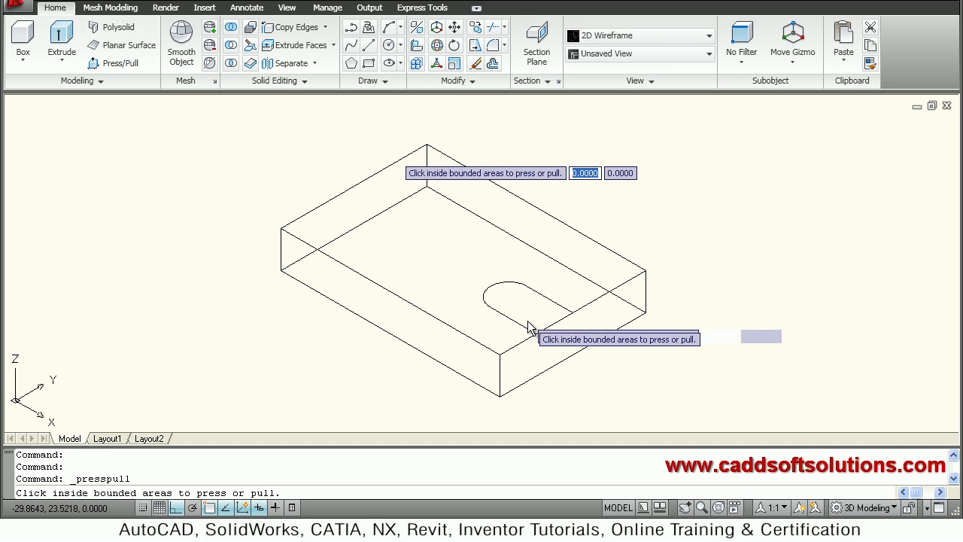
left_click(519, 309)
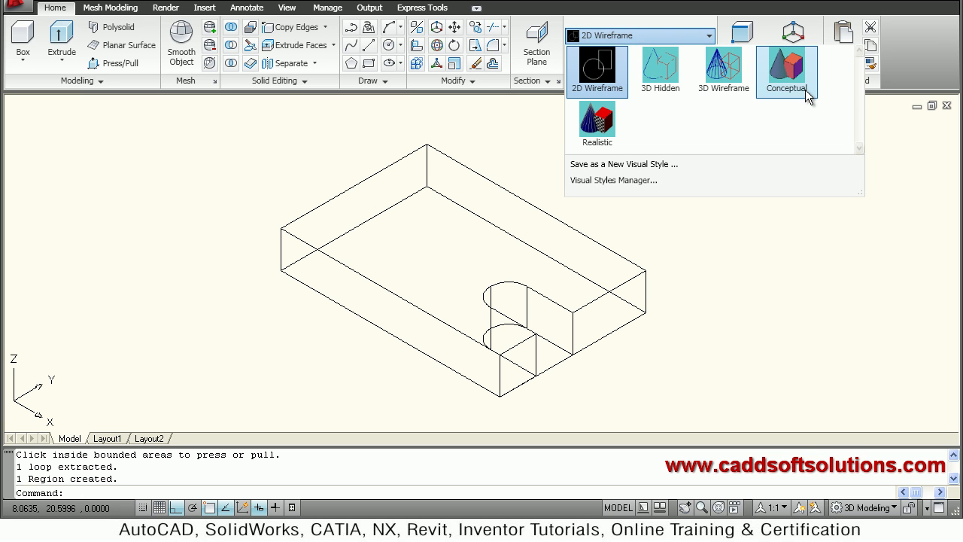
left_click(785, 68)
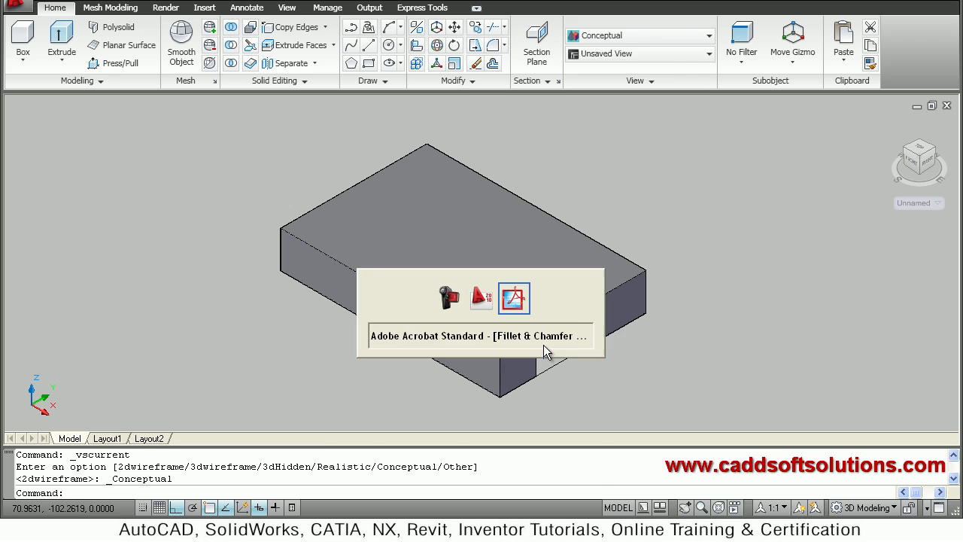
left_click(515, 297)
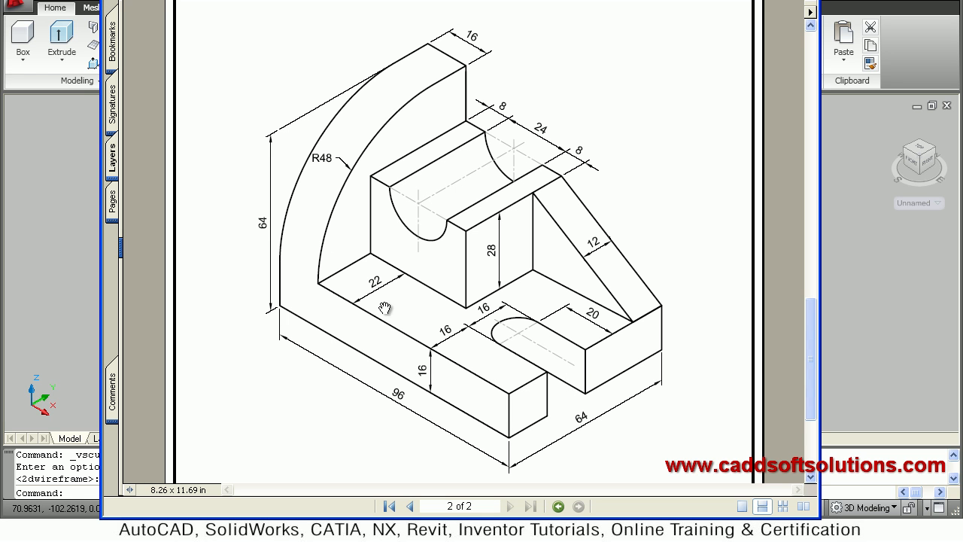
mouse_move(321, 219)
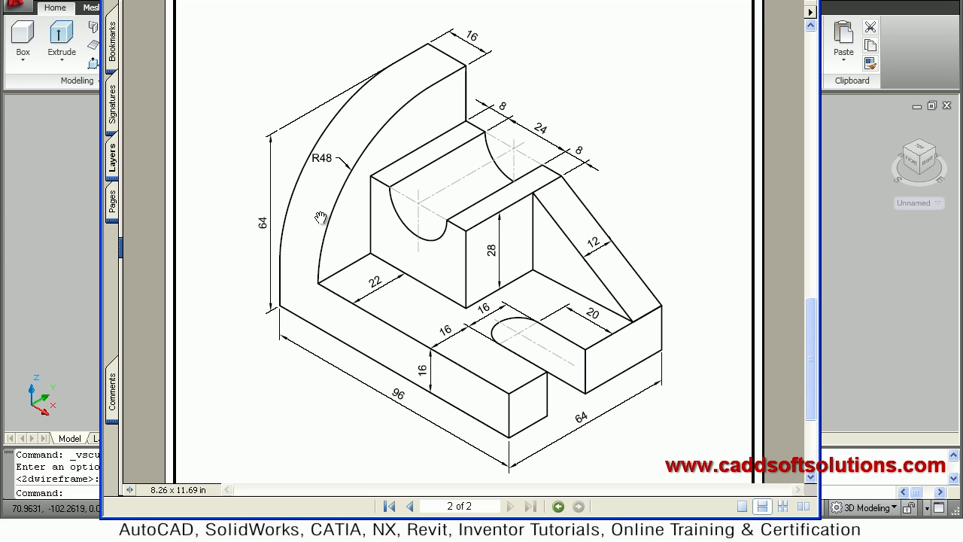
mouse_move(255, 141)
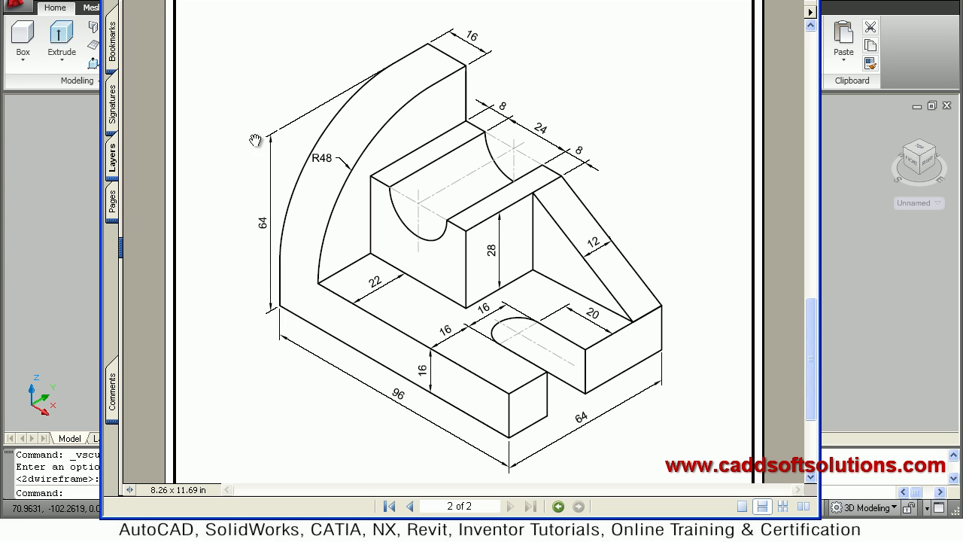
mouse_move(292, 208)
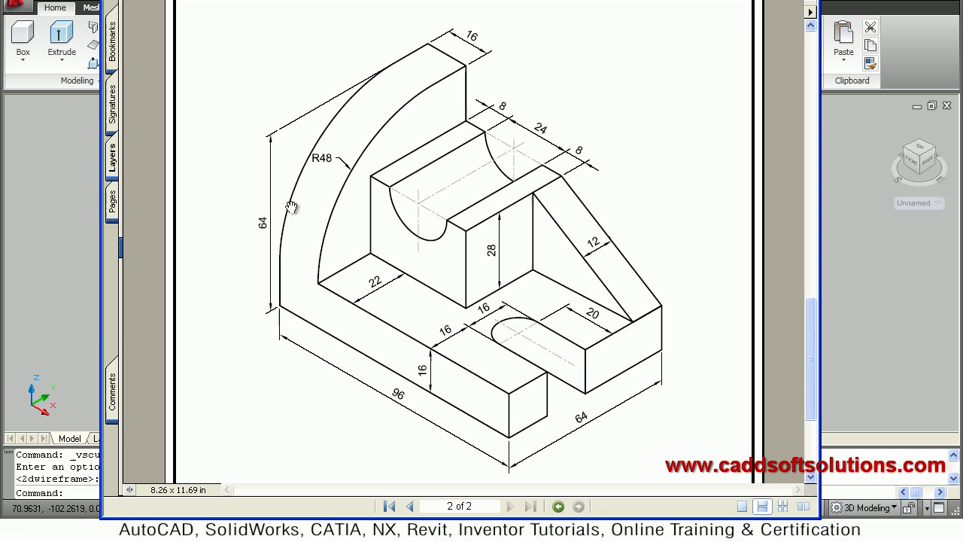
mouse_move(334, 207)
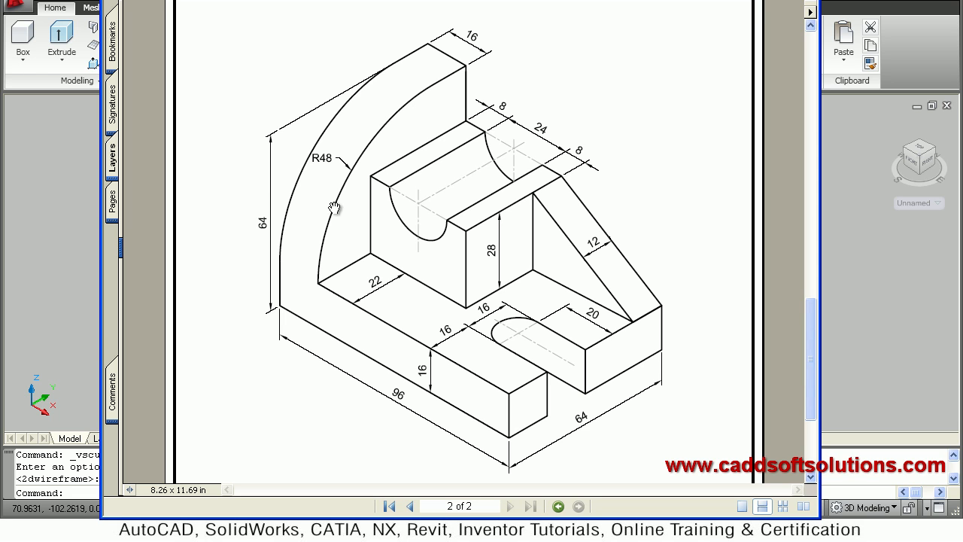
mouse_move(358, 184)
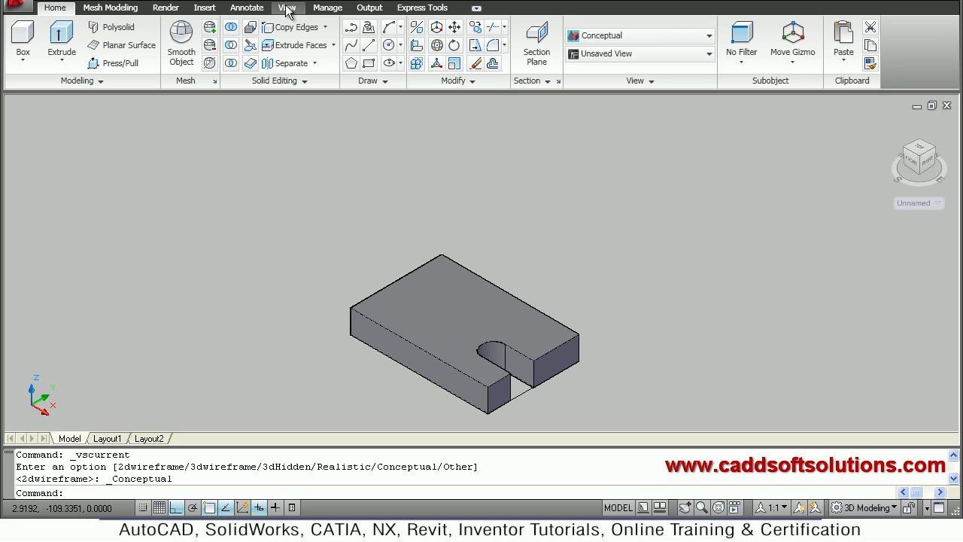
mouse_move(730, 395)
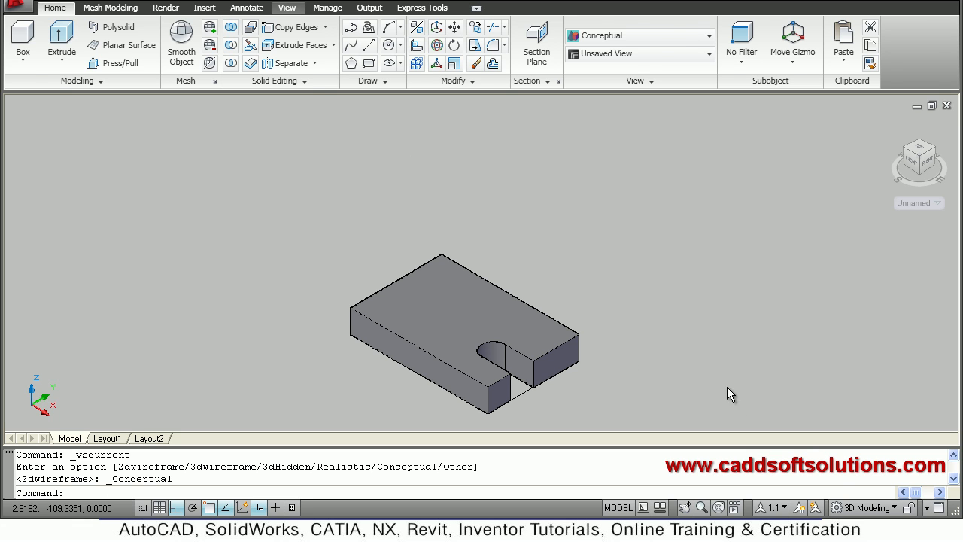
Set the UCS to Right, draw a 64-long rectangle by Dimensions and pull it into an upright plate.
left_click(286, 7)
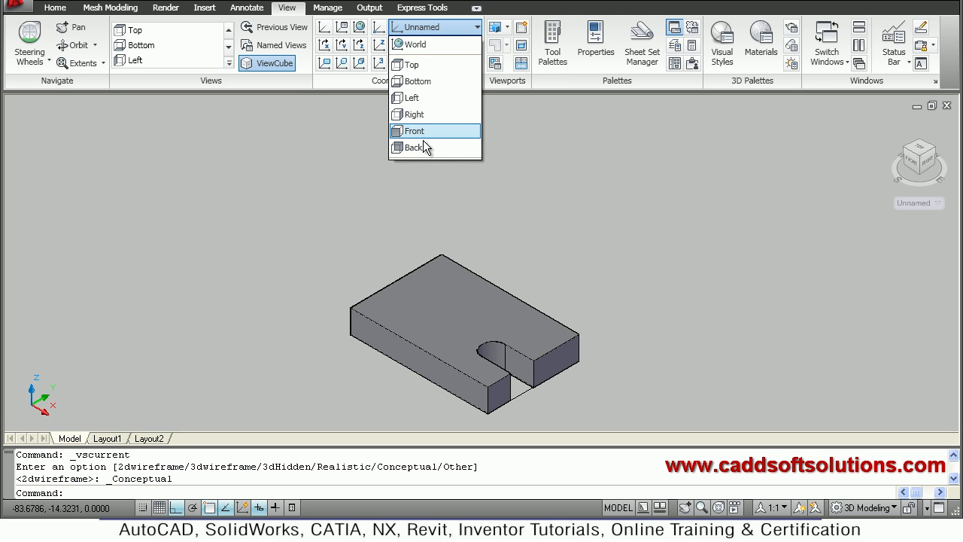
left_click(415, 114)
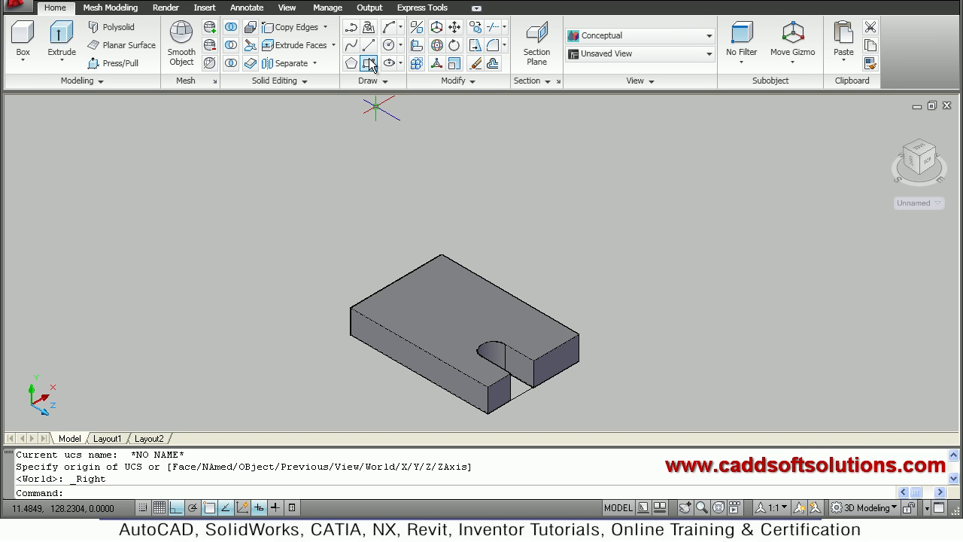
left_click(367, 63)
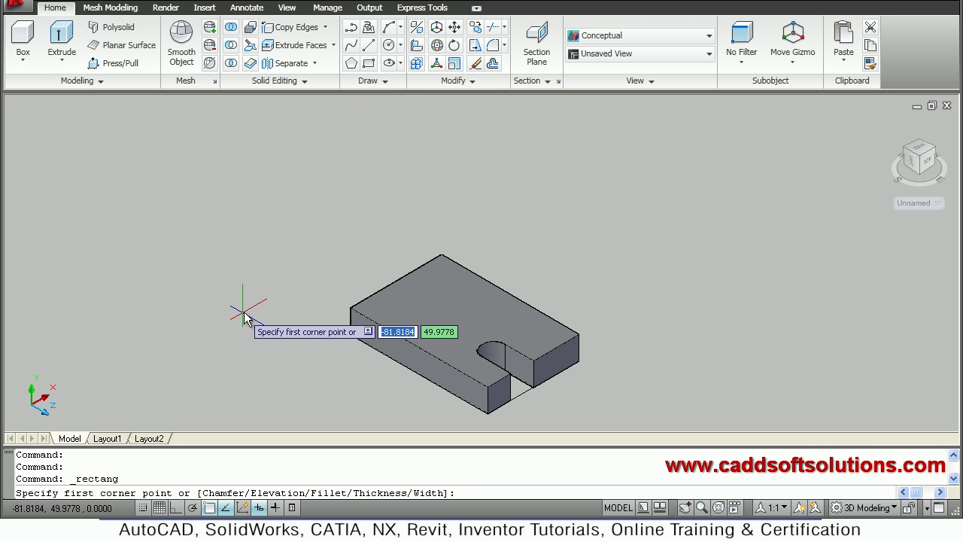
left_click(247, 310)
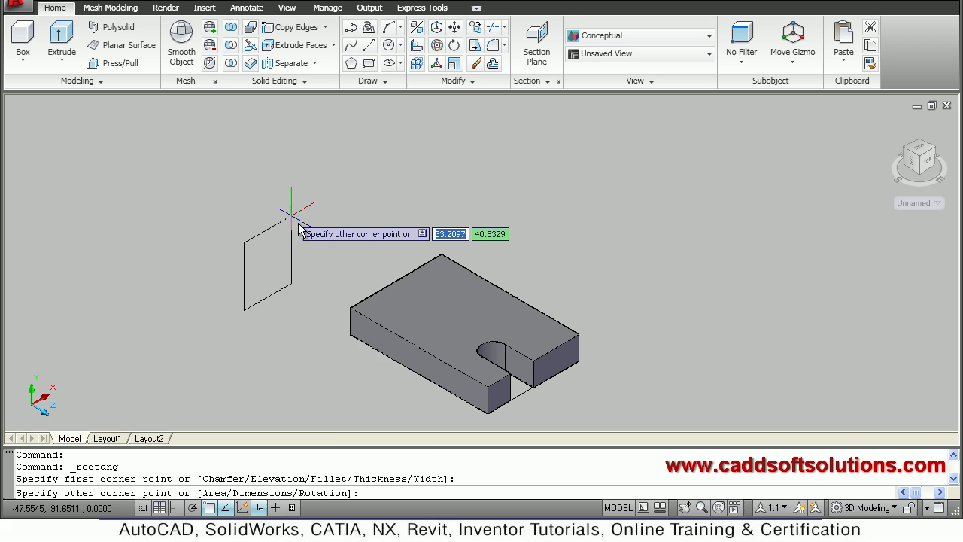
type("D")
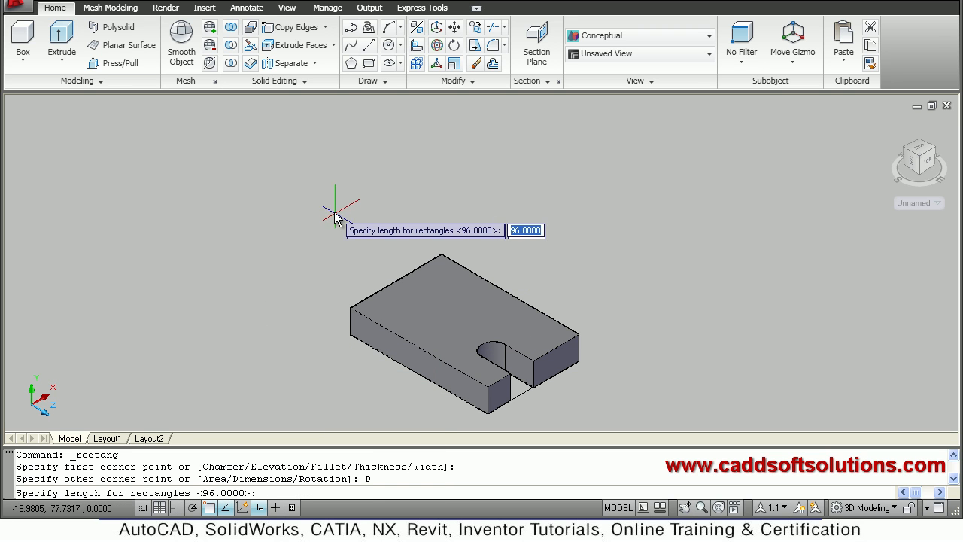
type("64")
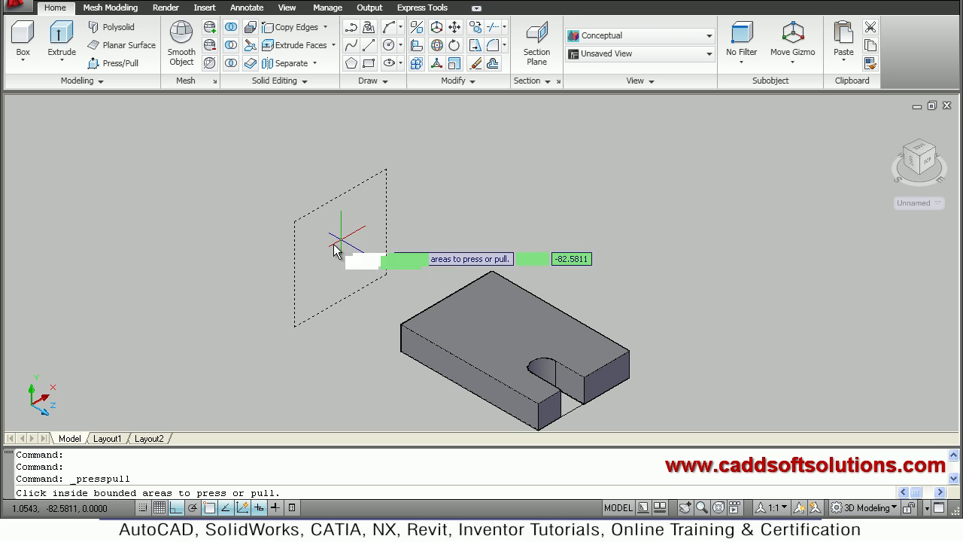
left_click(475, 328)
type("48")
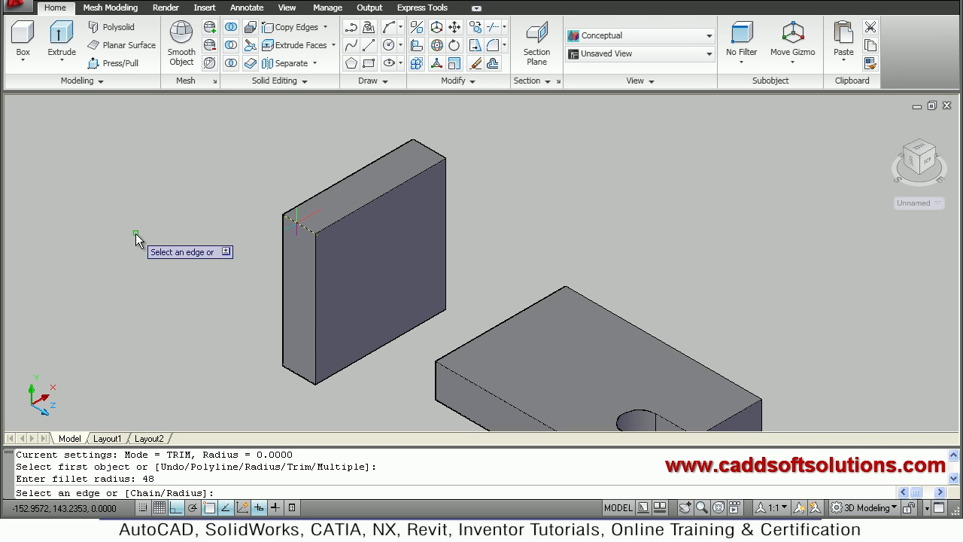
Fillet the upright plate's top edge with radius 48 into a quarter-round profile.
left_click(295, 210)
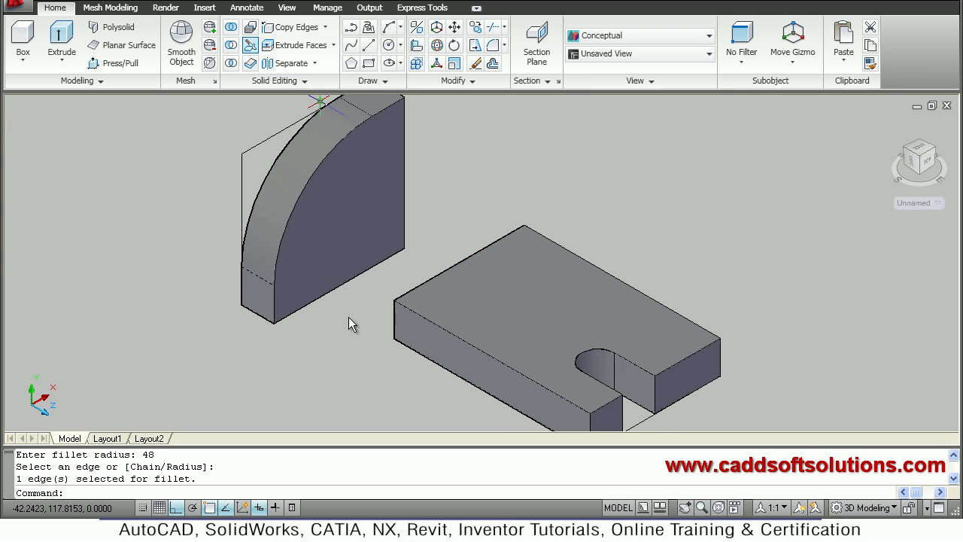
Move the upright plate onto the slotted base and union the two solids, erasing the spare rectangle.
type("m")
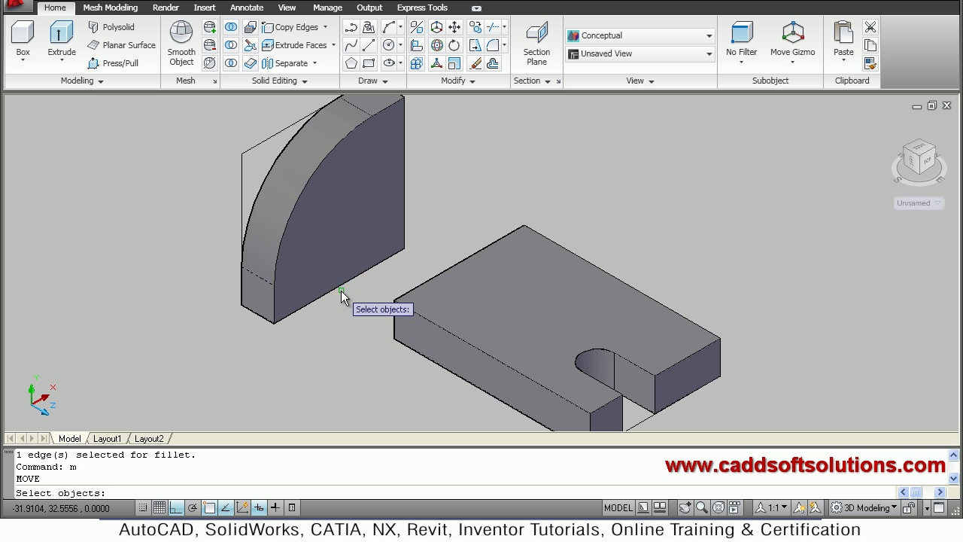
left_click(343, 293)
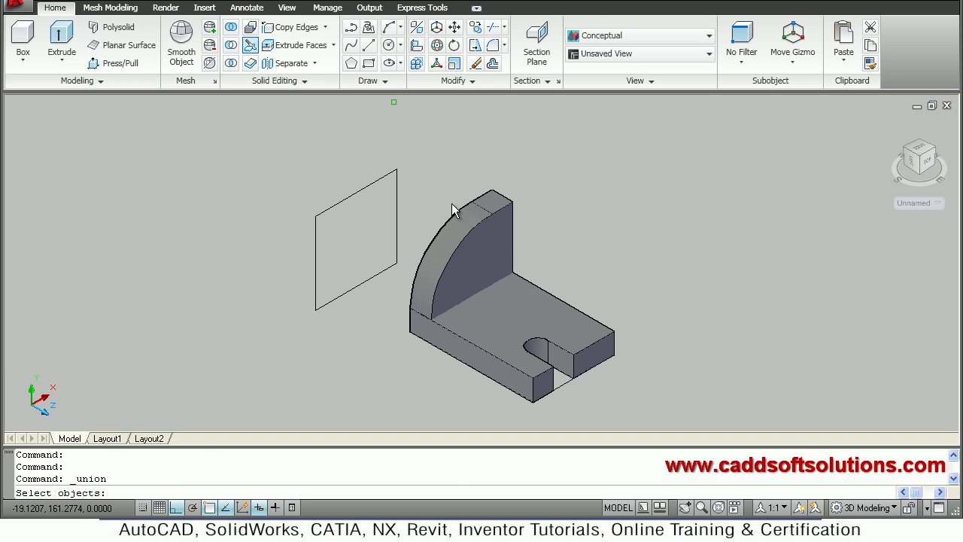
left_click(451, 226)
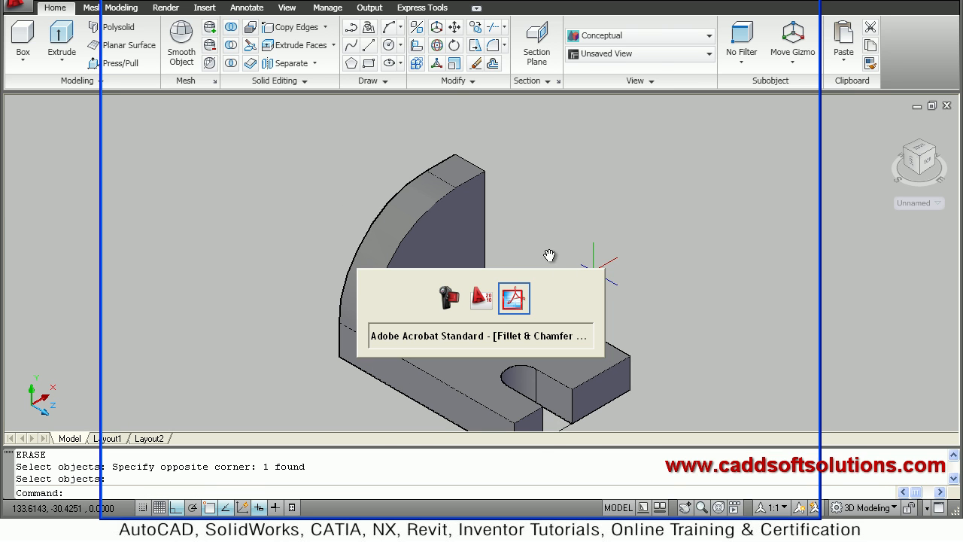
Check the grooved block and rib dimensions in the Acrobat drawing, then return to the model.
left_click(515, 298)
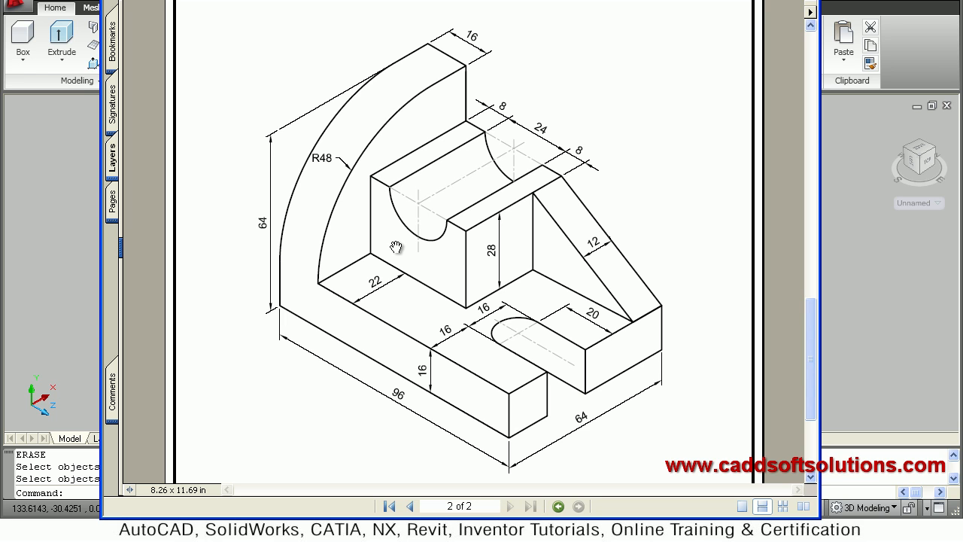
mouse_move(445, 255)
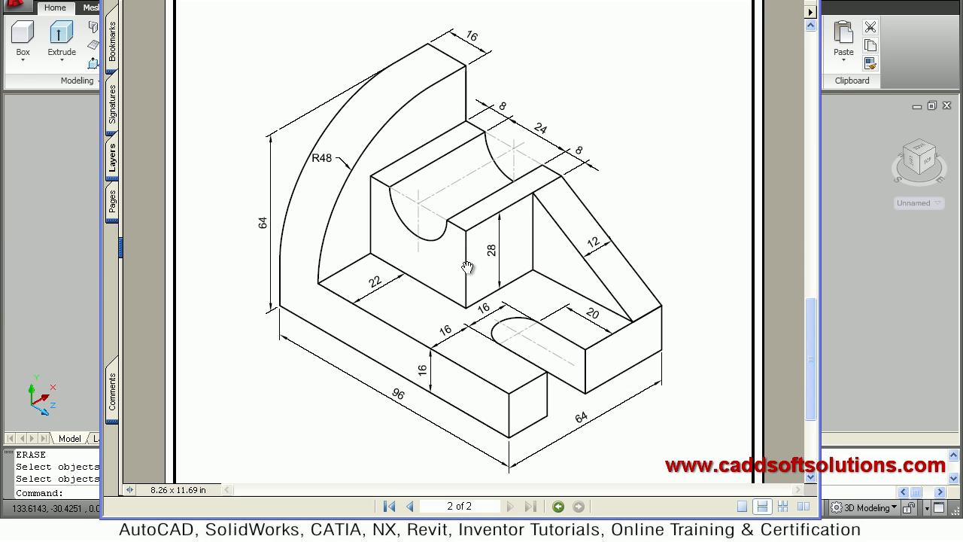
mouse_move(379, 262)
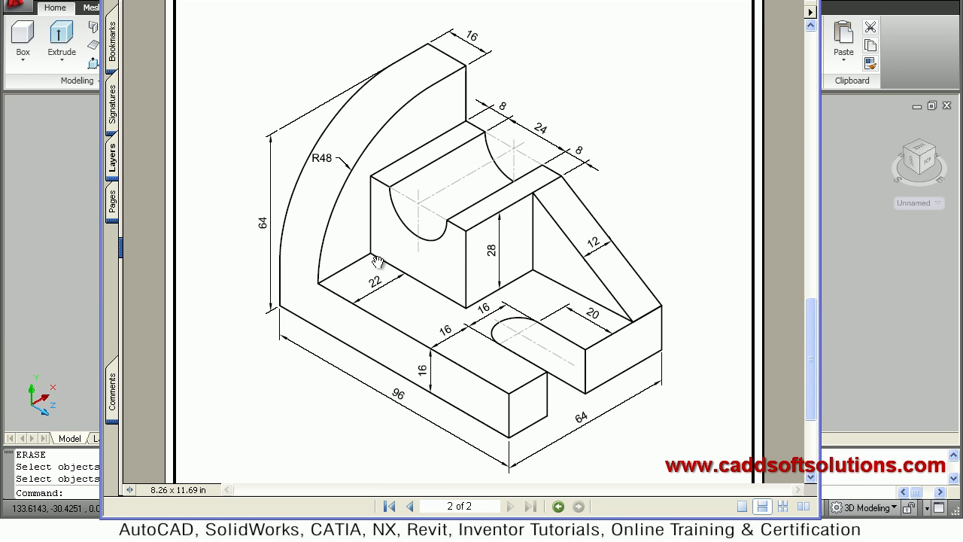
mouse_move(584, 151)
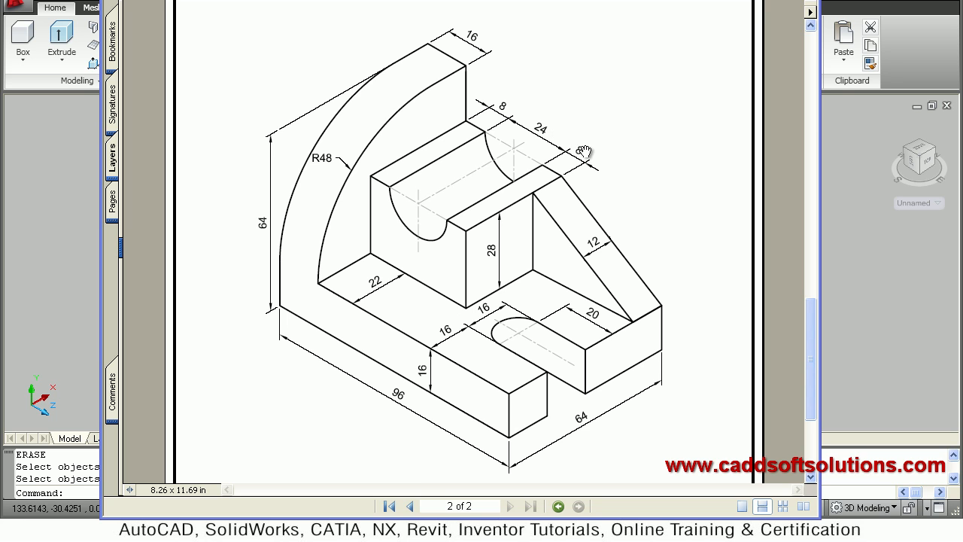
mouse_move(584, 153)
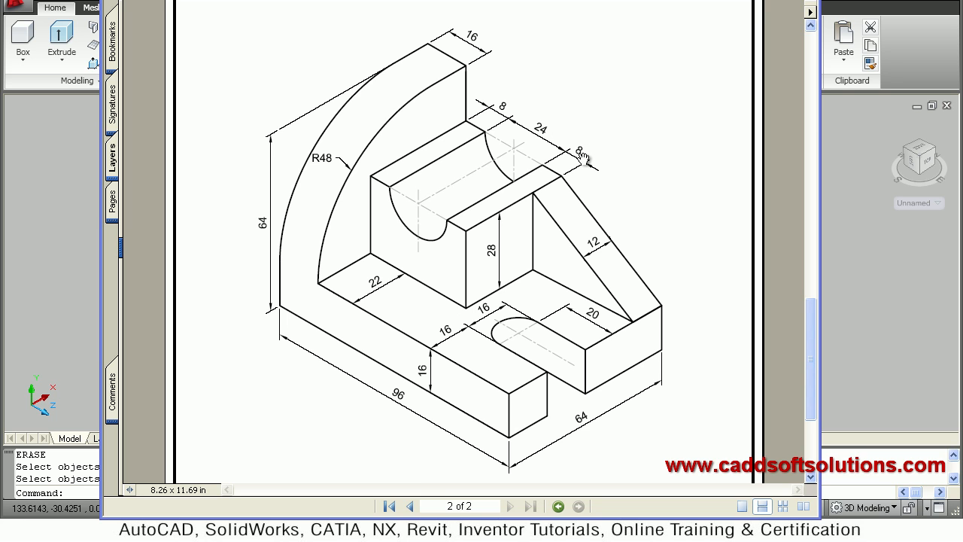
mouse_move(421, 186)
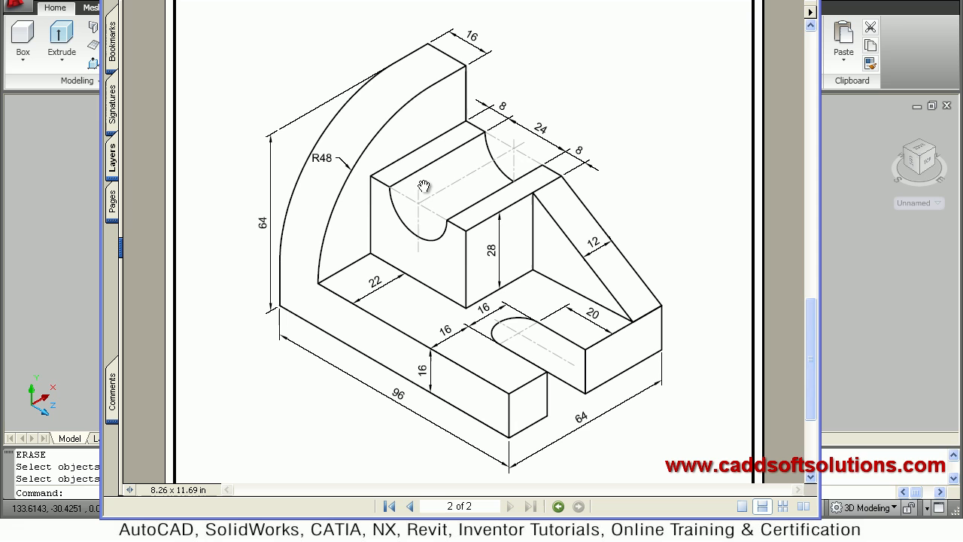
mouse_move(409, 229)
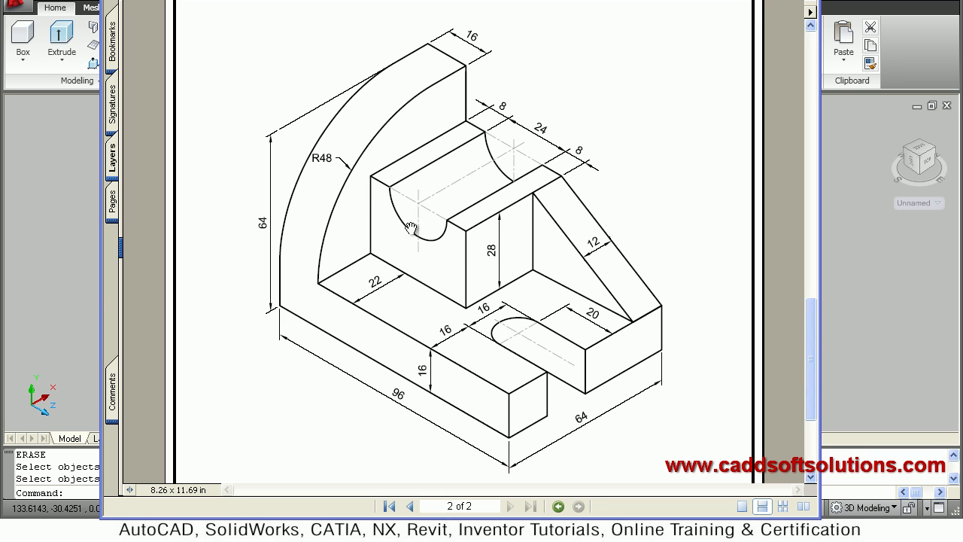
mouse_move(437, 290)
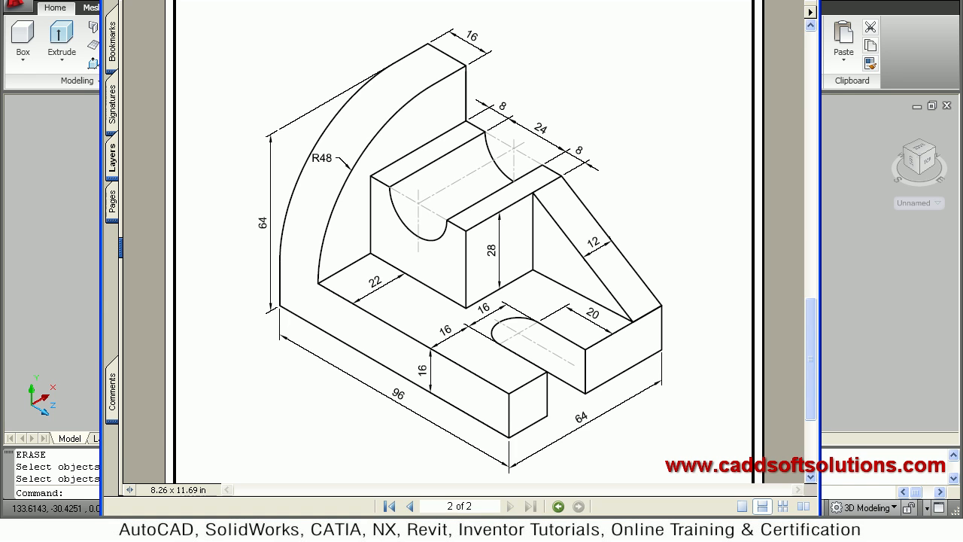
left_click(286, 7)
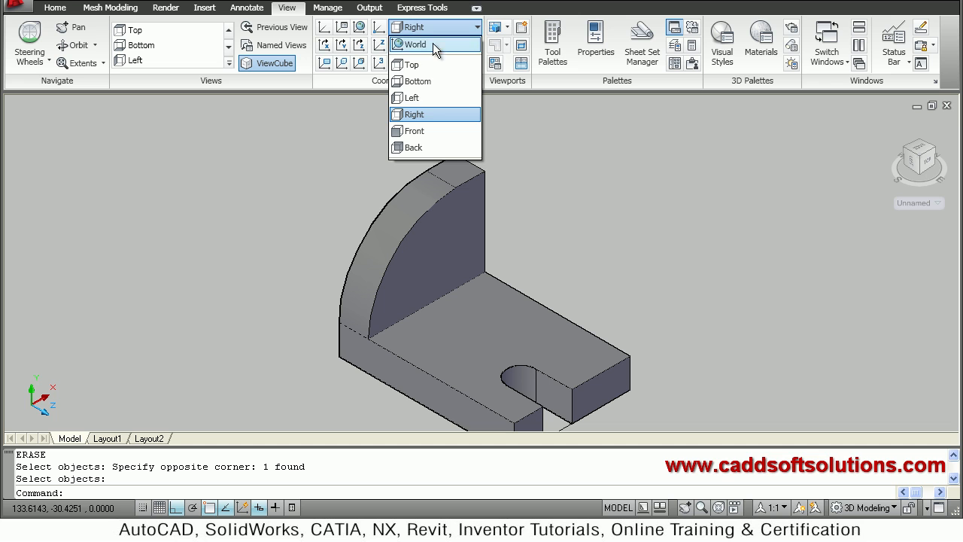
mouse_move(425, 131)
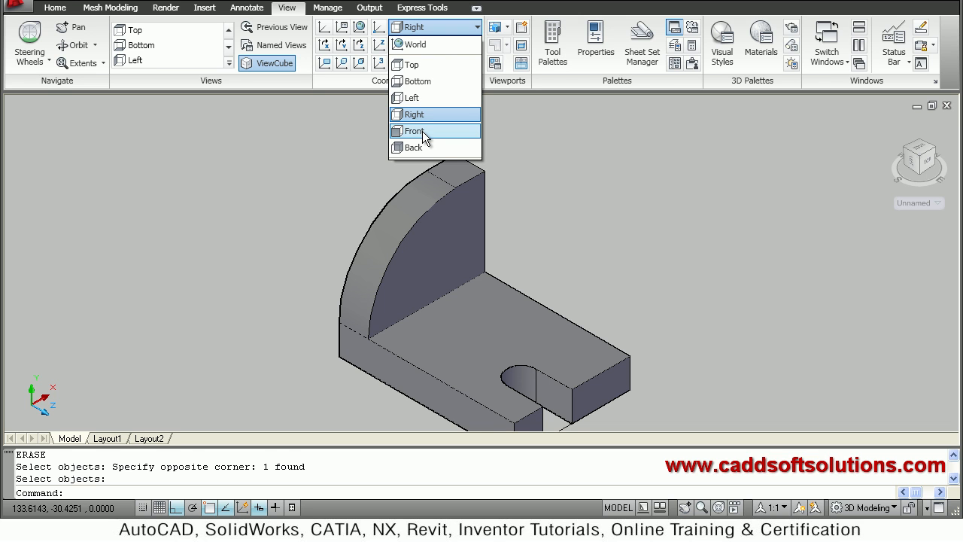
Set the UCS to Front and start a 40-unit-long rectangle profile left of the bracket.
left_click(412, 129)
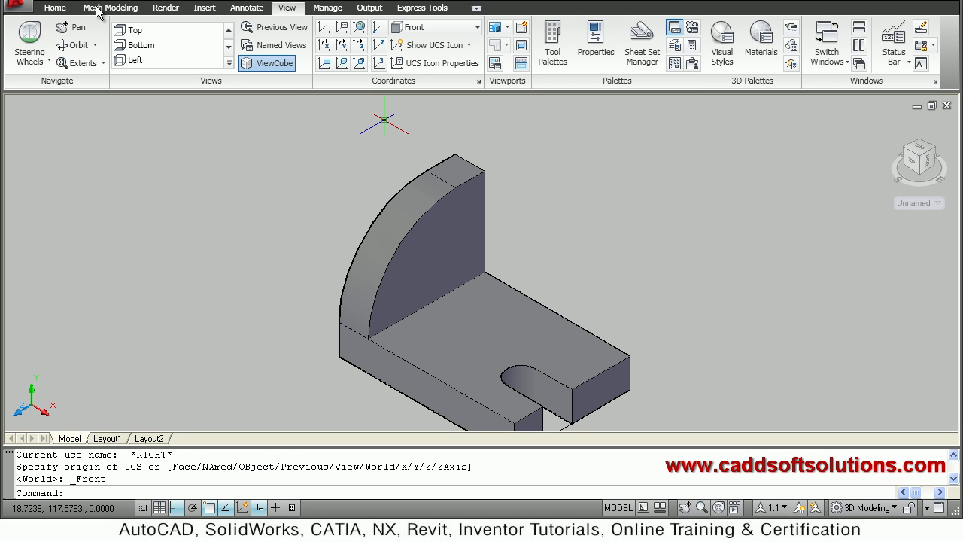
left_click(55, 8)
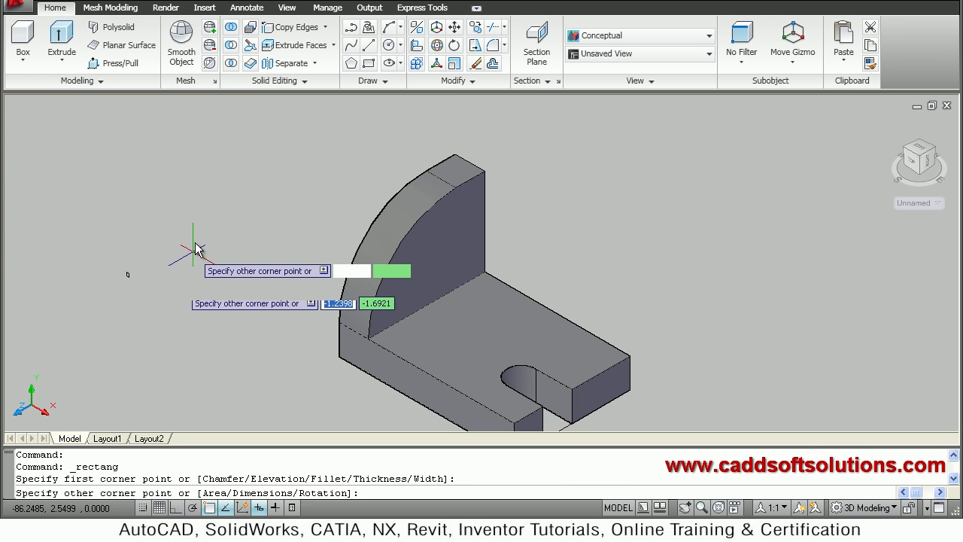
right_click(199, 249)
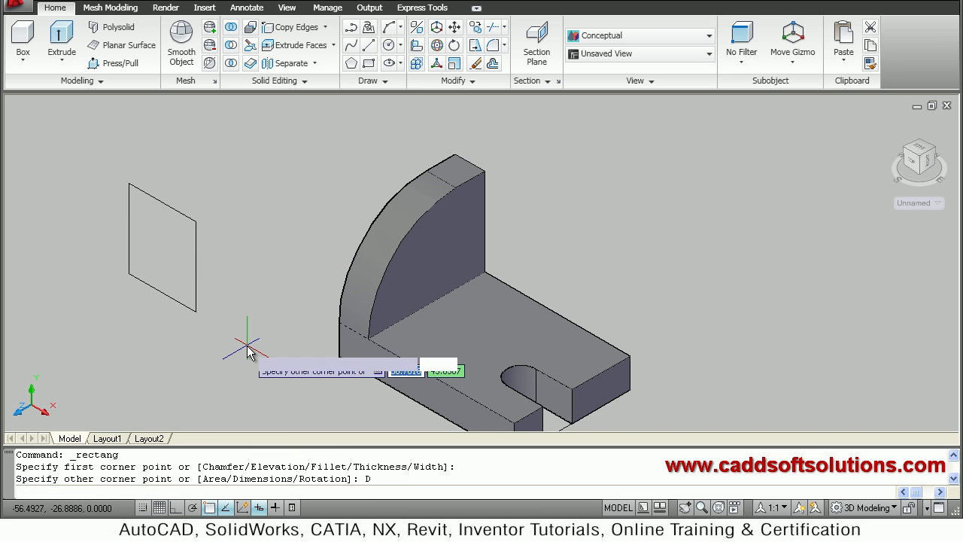
type("40")
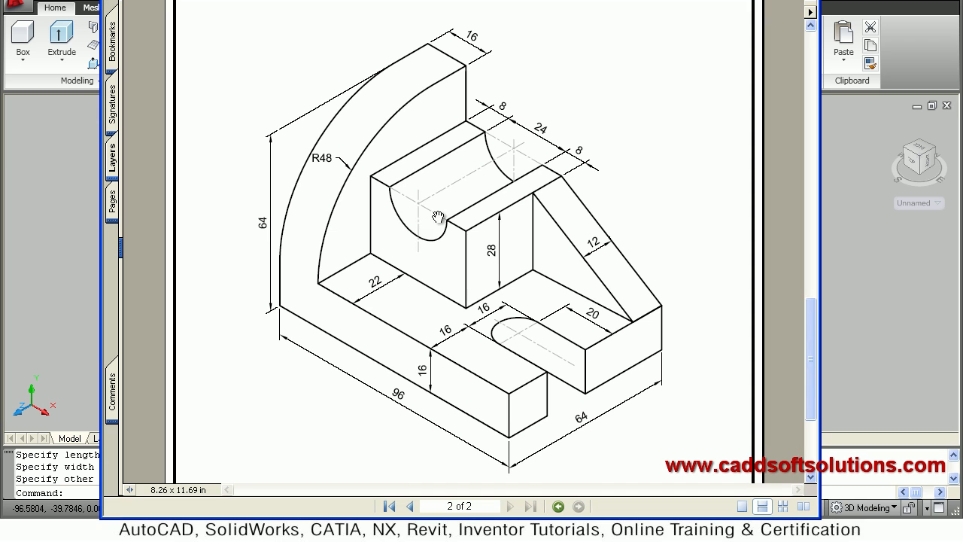
mouse_move(532, 149)
type("c")
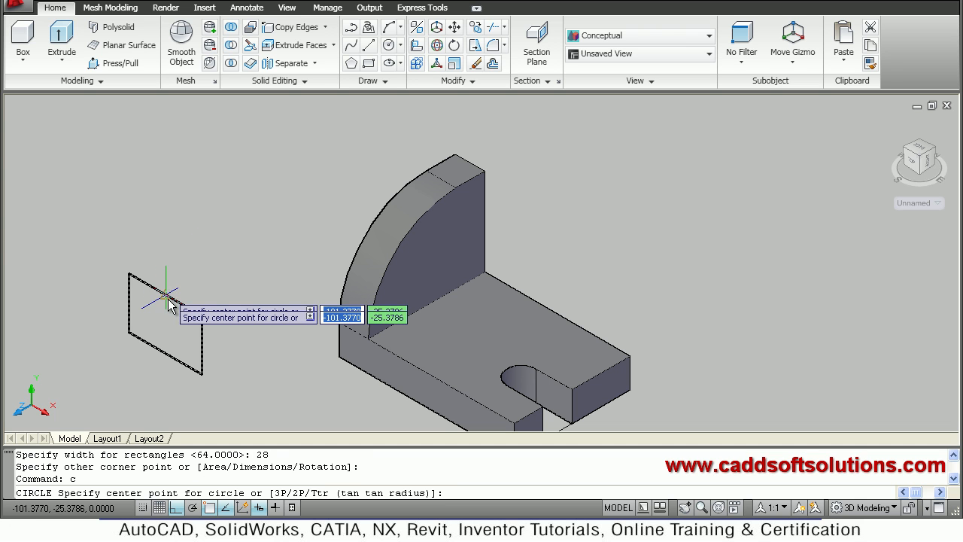
Draw a radius 12 circle centred on the midpoint of the rectangle's top edge.
left_click(166, 298)
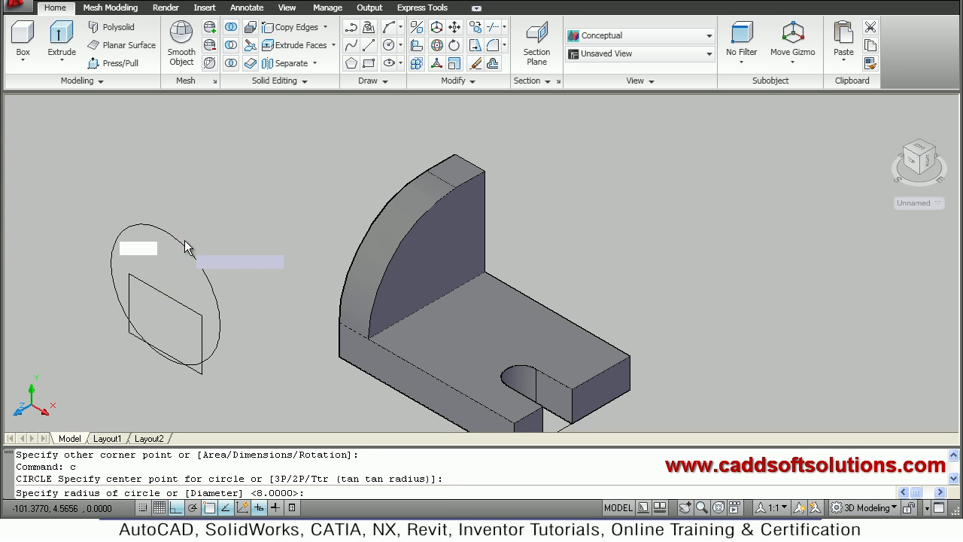
type("12")
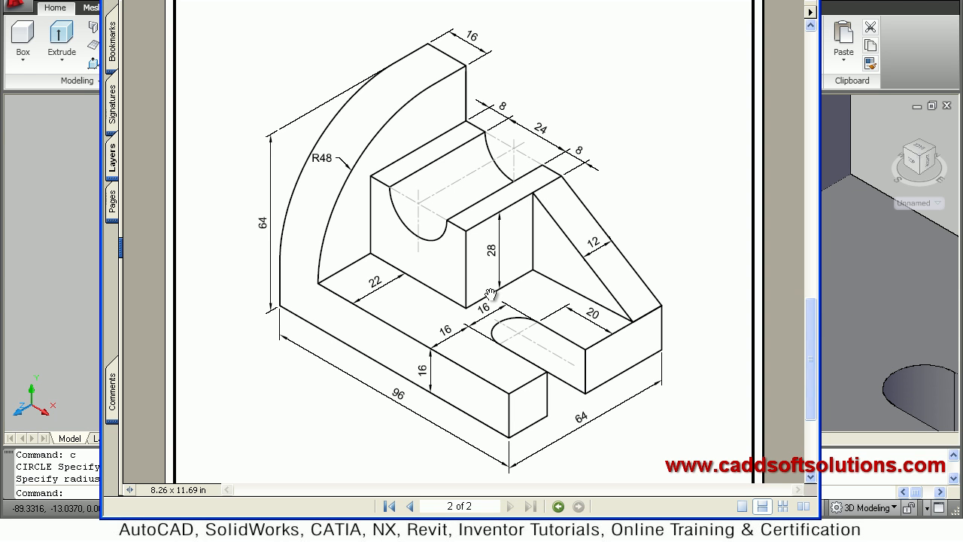
mouse_move(439, 346)
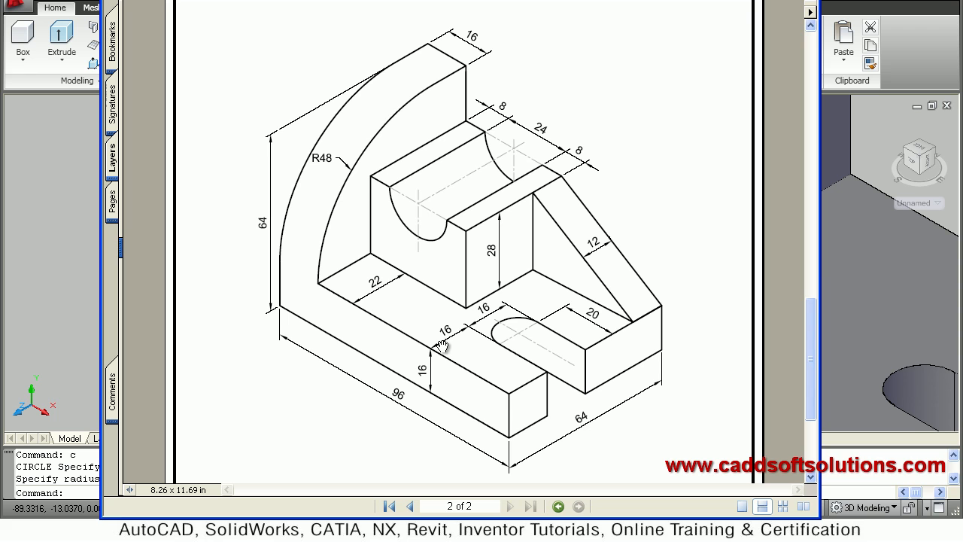
mouse_move(589, 434)
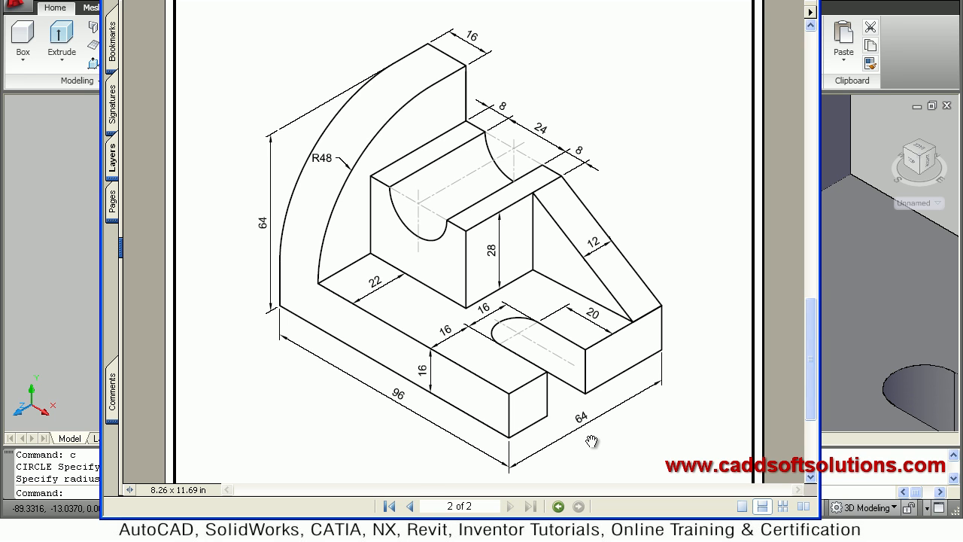
mouse_move(590, 434)
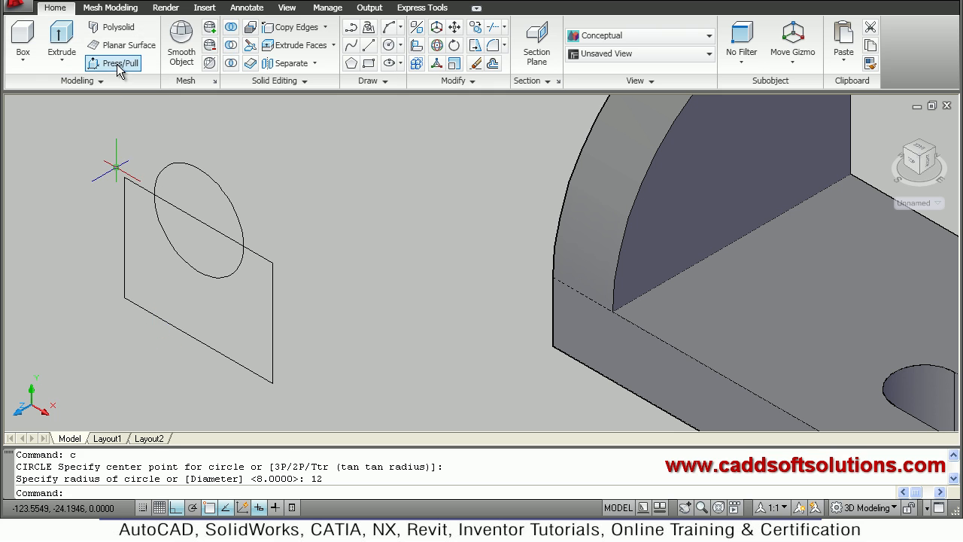
Press/Pull the rectangle area outside the circle 42 units into a grooved block.
left_click(117, 63)
type("42")
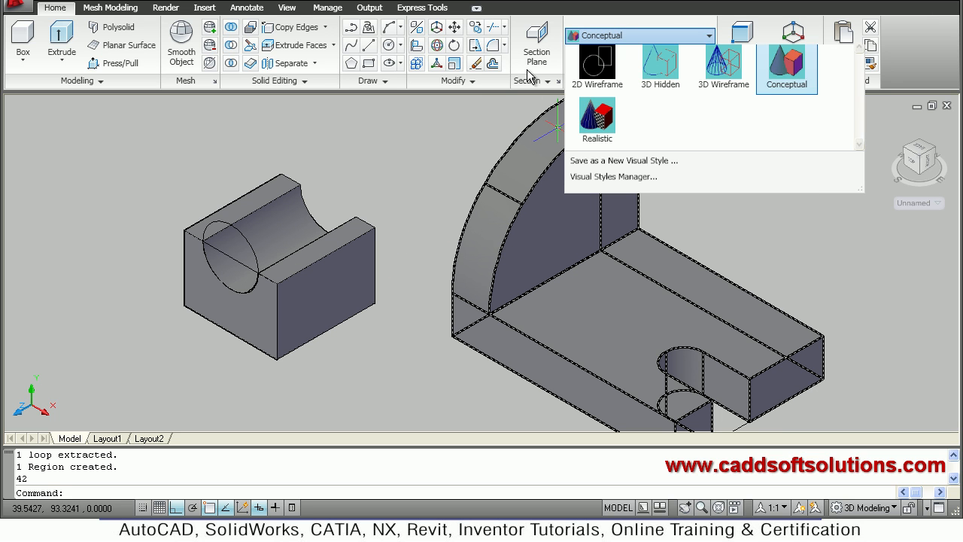
In 2D Wireframe, move the grooved block onto the base against the upright, then shade it Conceptual.
left_click(596, 63)
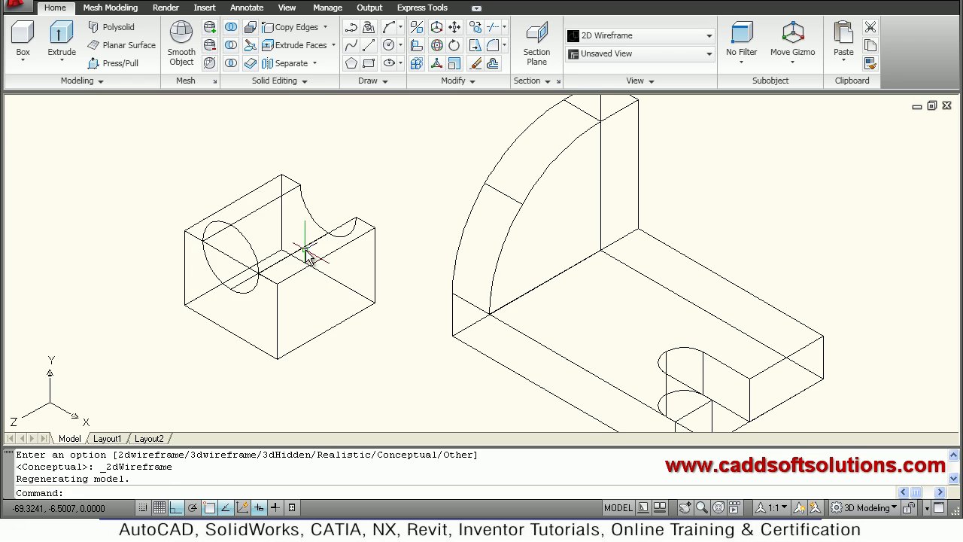
left_click(278, 271)
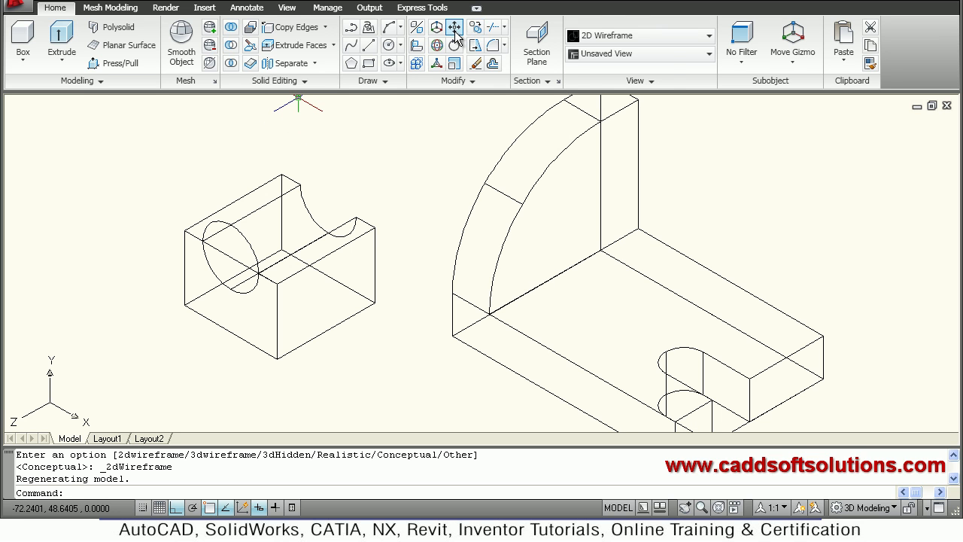
left_click(454, 27)
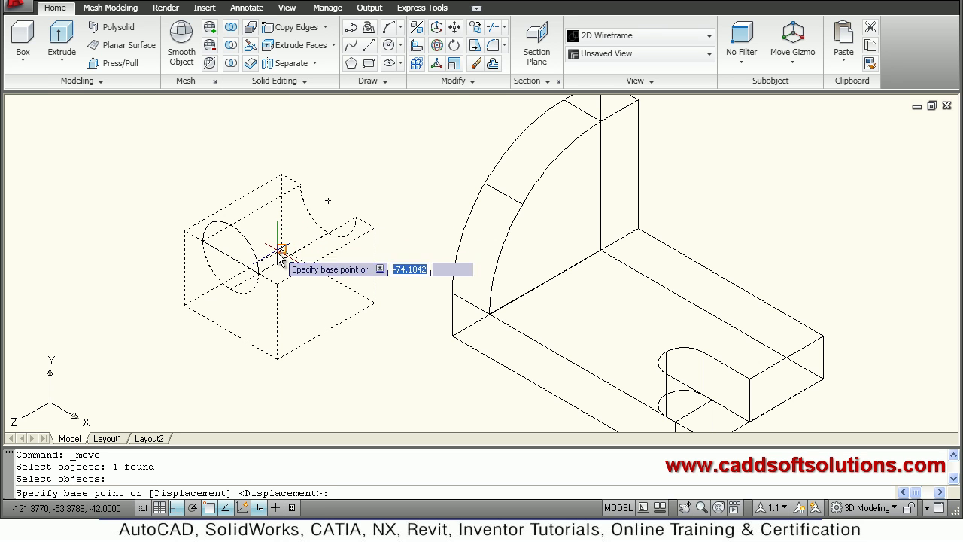
left_click(279, 250)
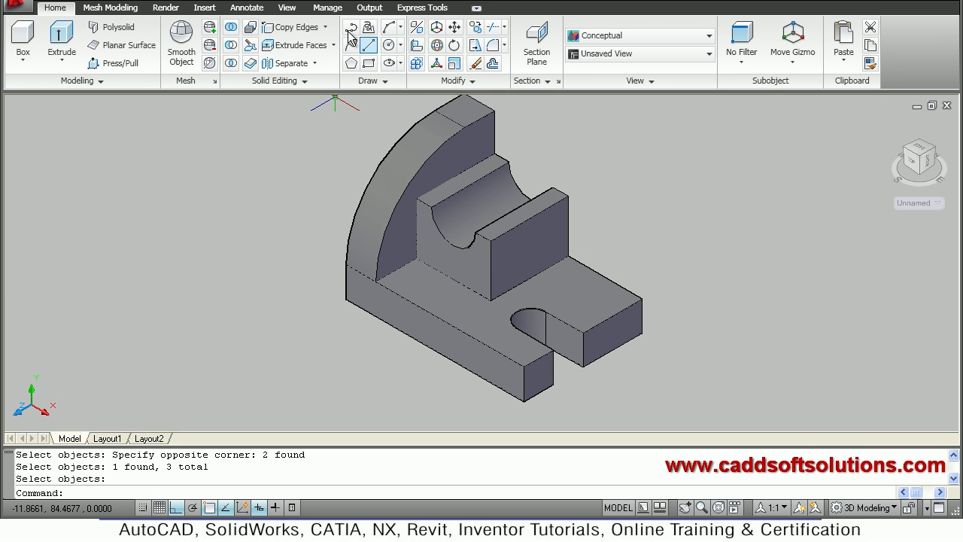
mouse_move(352, 27)
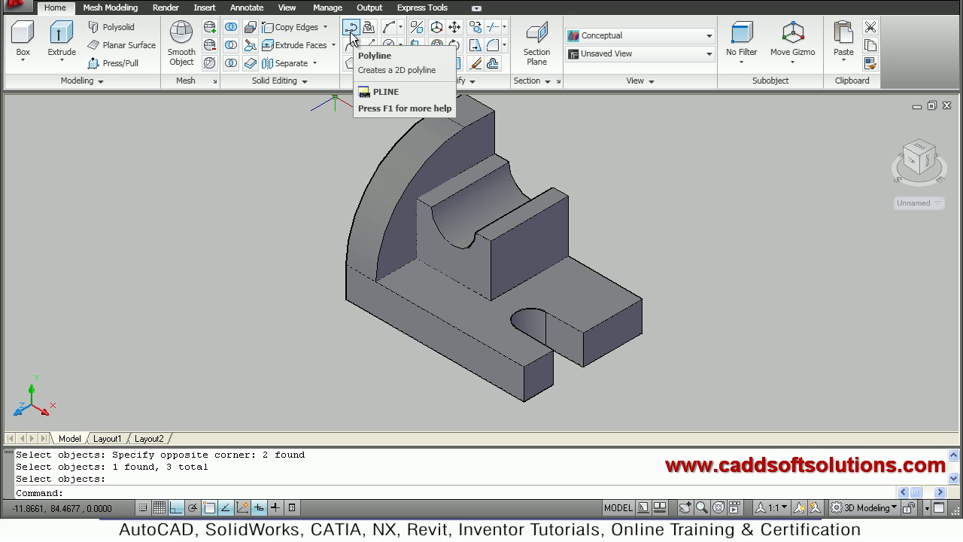
mouse_move(352, 39)
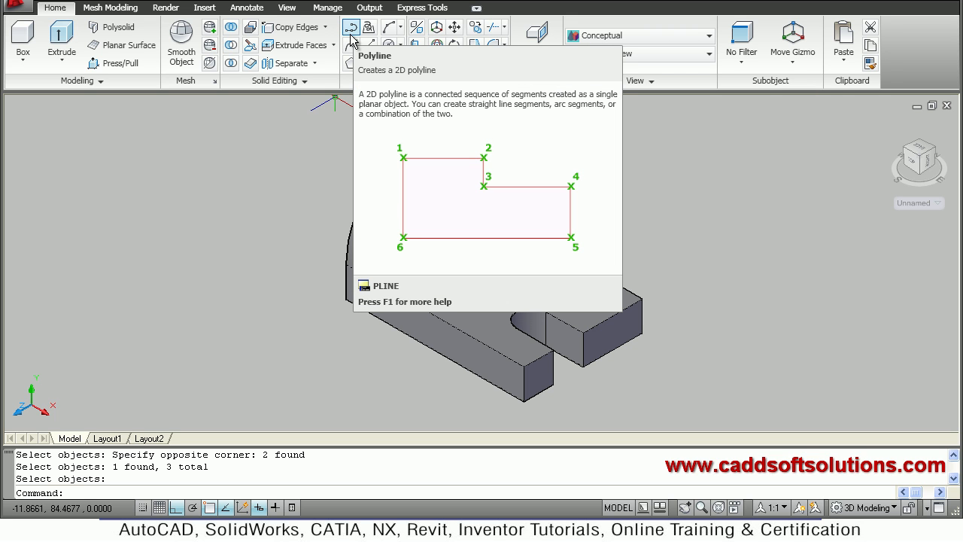
Start a polyline for the rib at the grooved block's top corner toward the base end.
left_click(351, 36)
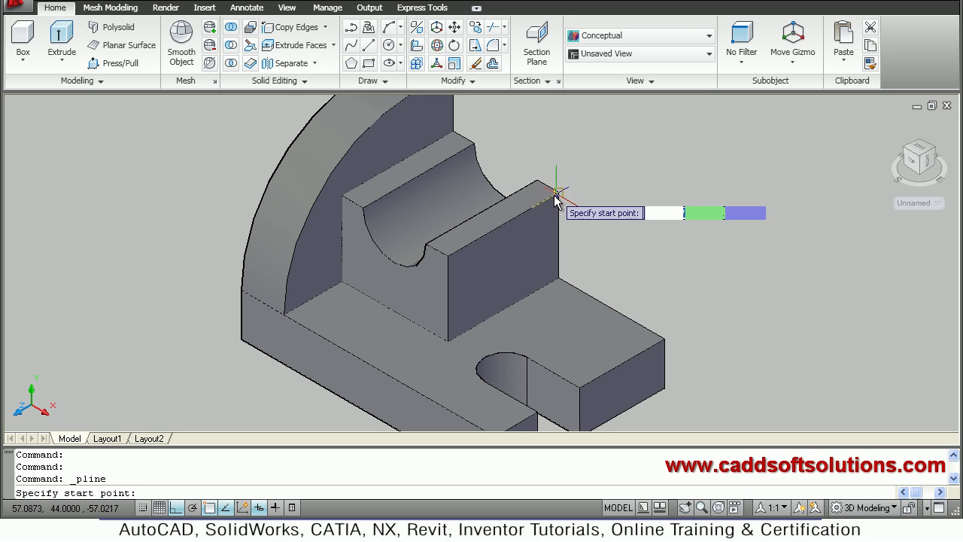
left_click(556, 188)
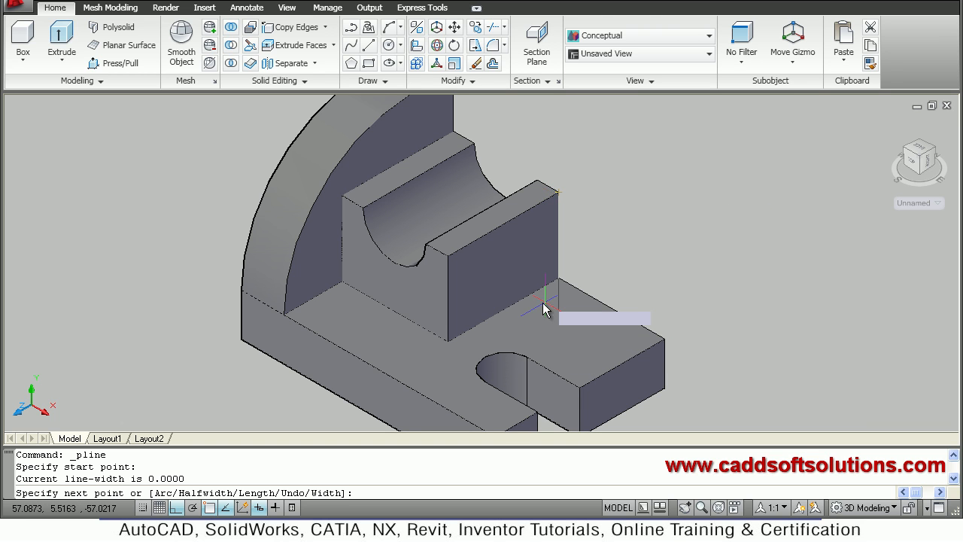
mouse_move(565, 283)
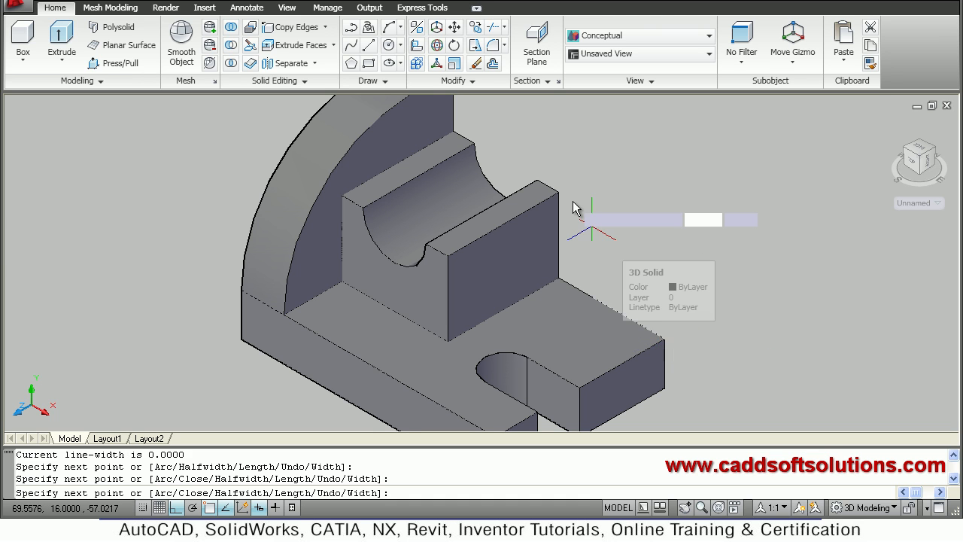
mouse_move(571, 203)
type("u")
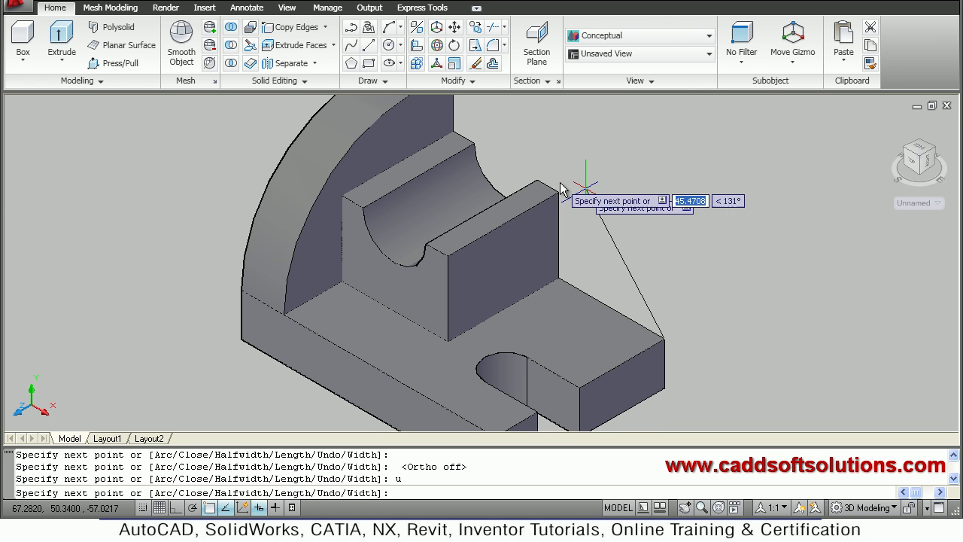
mouse_move(569, 196)
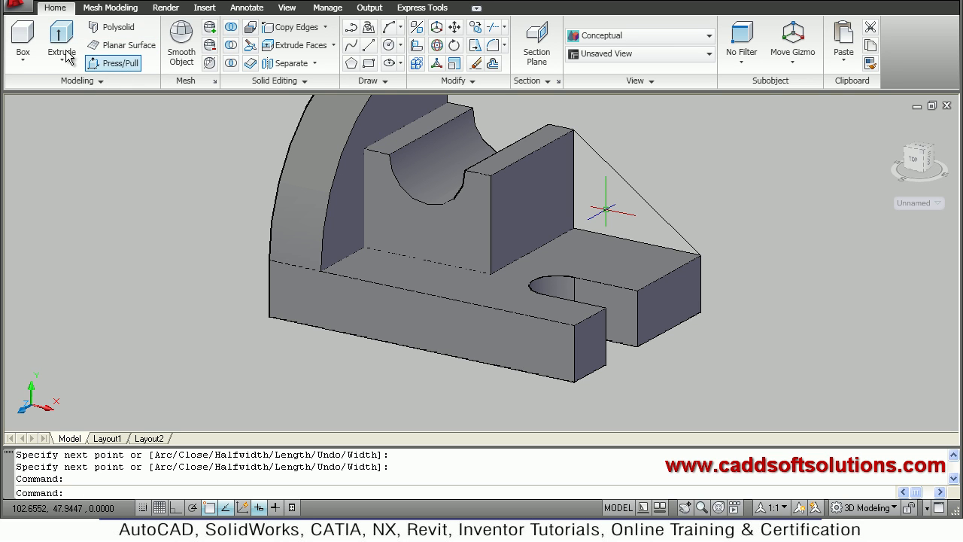
Extrude the closed triangular polyline 12 units into a solid rib.
left_click(60, 37)
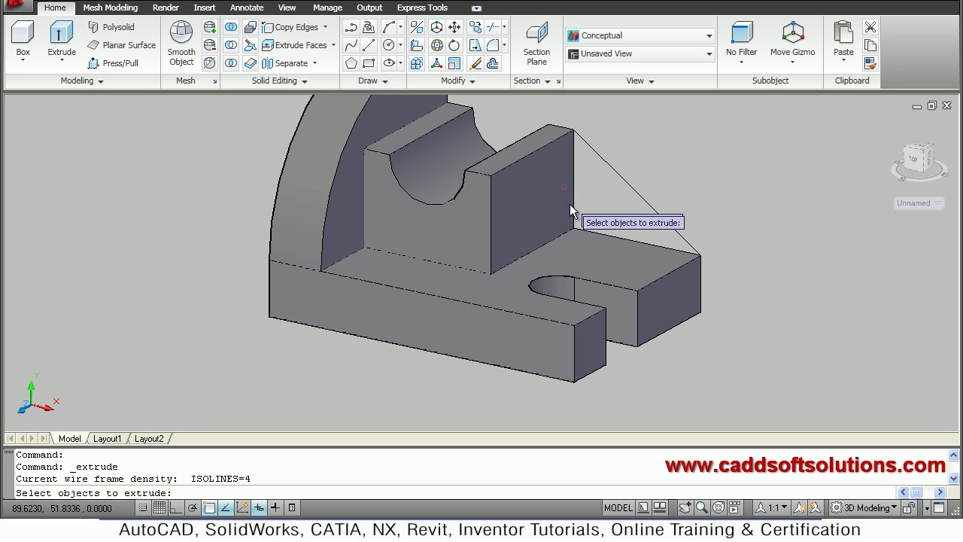
mouse_move(599, 162)
type("12")
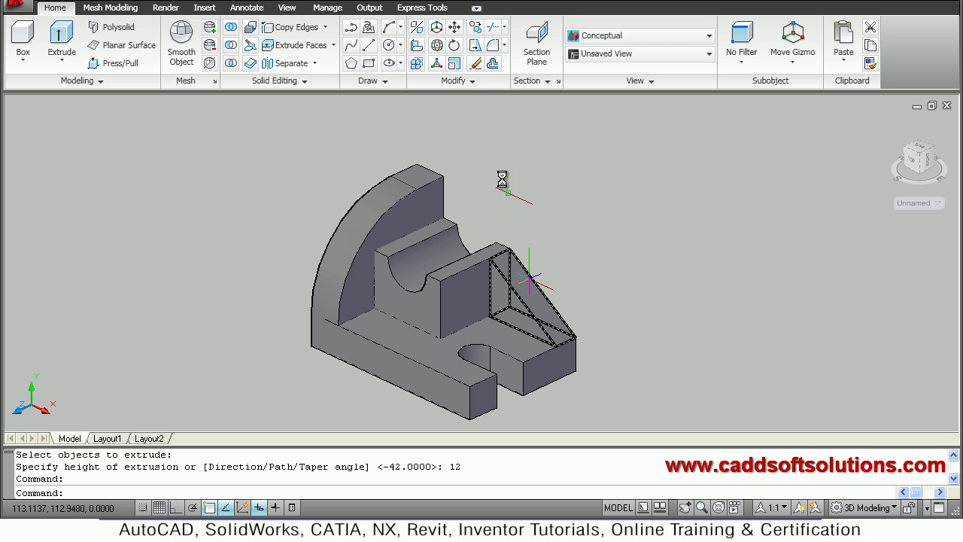
left_click(231, 27)
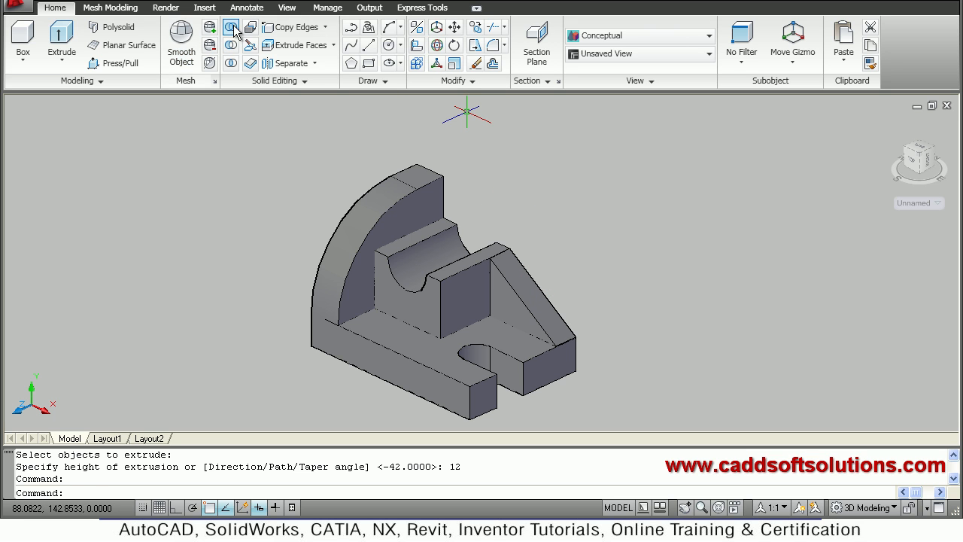
Union the base-upright, grooved block and rib into a single bracket solid.
left_click(231, 27)
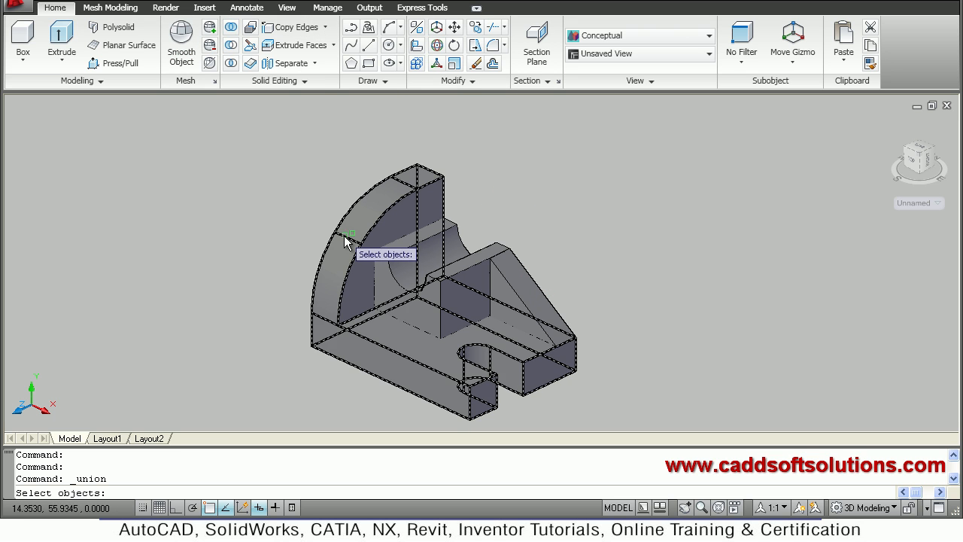
left_click(519, 293)
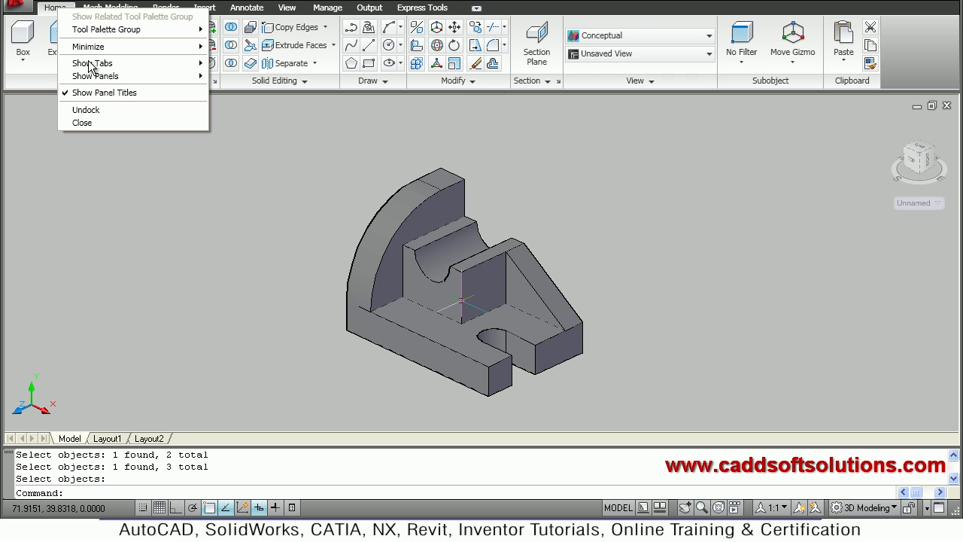
Show the Properties panel and set the bracket solid's colour to Blue.
left_click(94, 75)
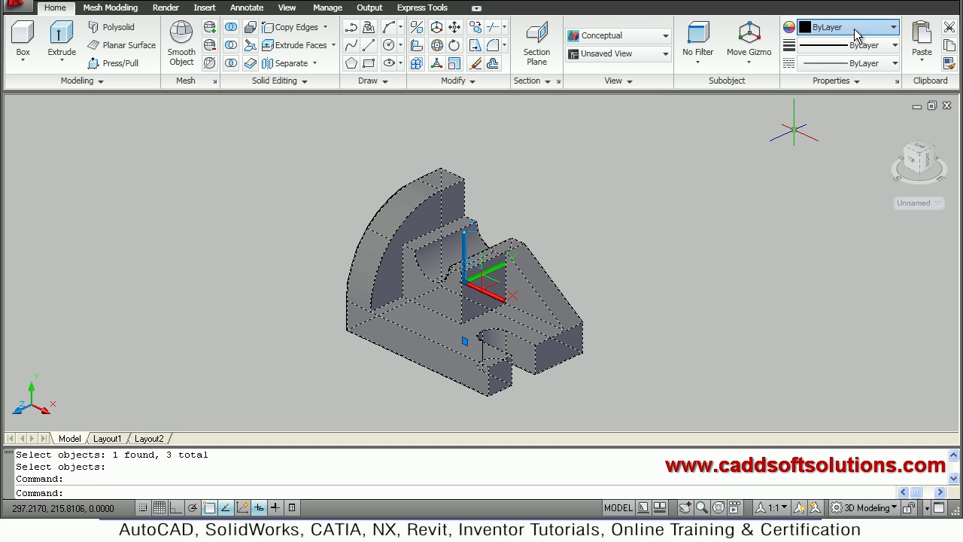
left_click(893, 27)
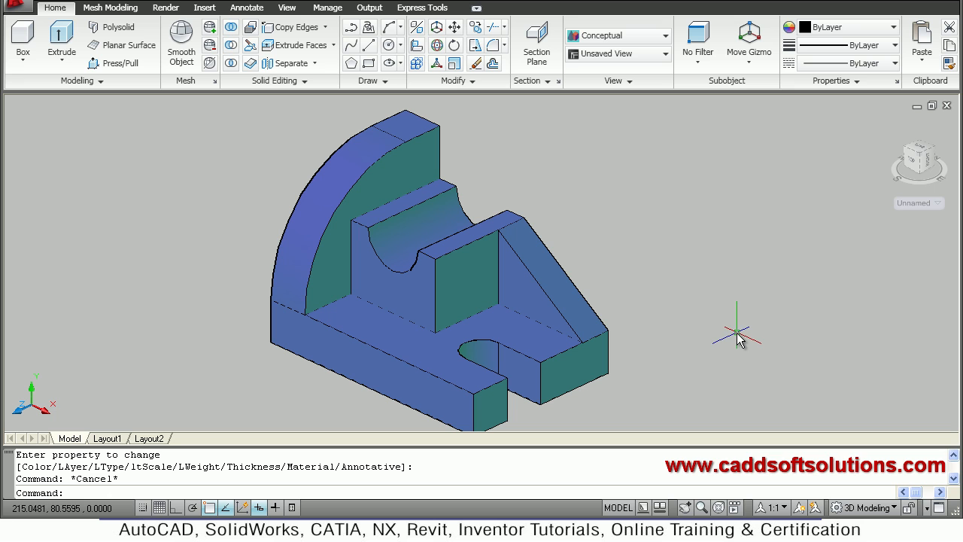
mouse_move(734, 334)
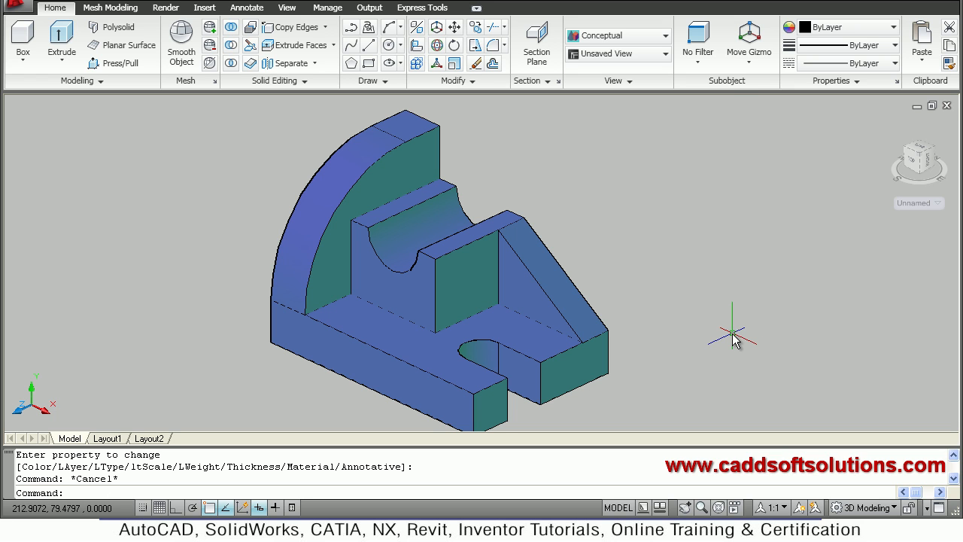